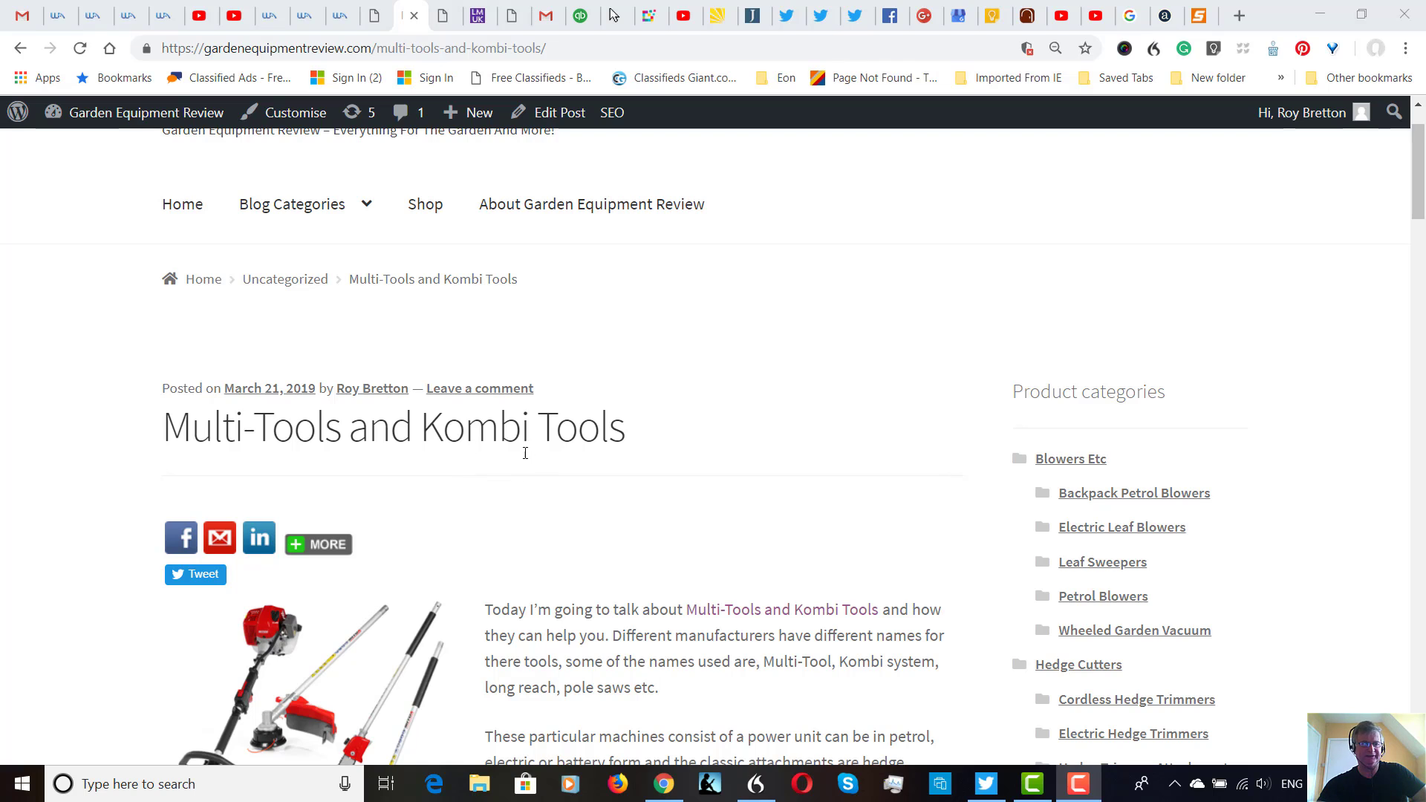
mouse_move(549, 471)
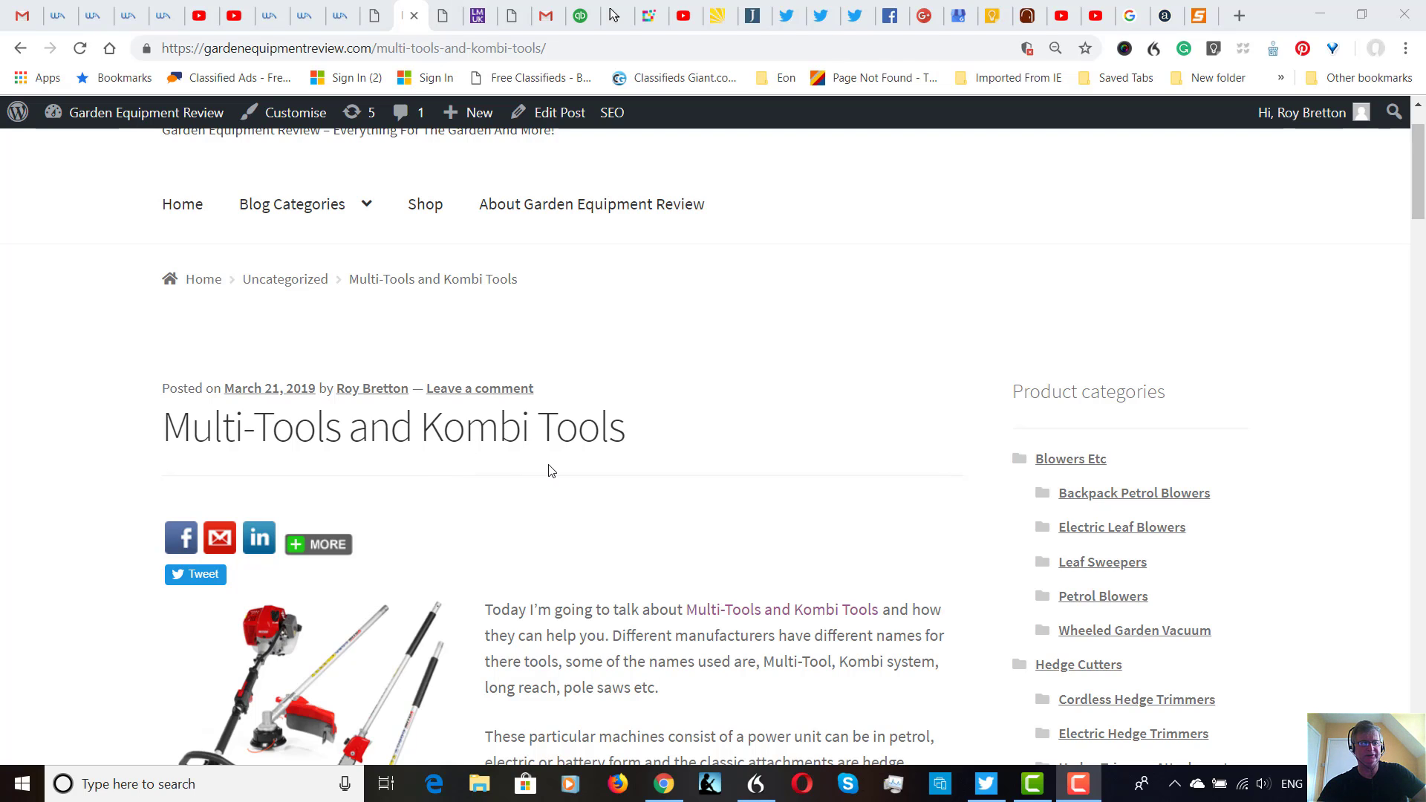
mouse_move(558, 480)
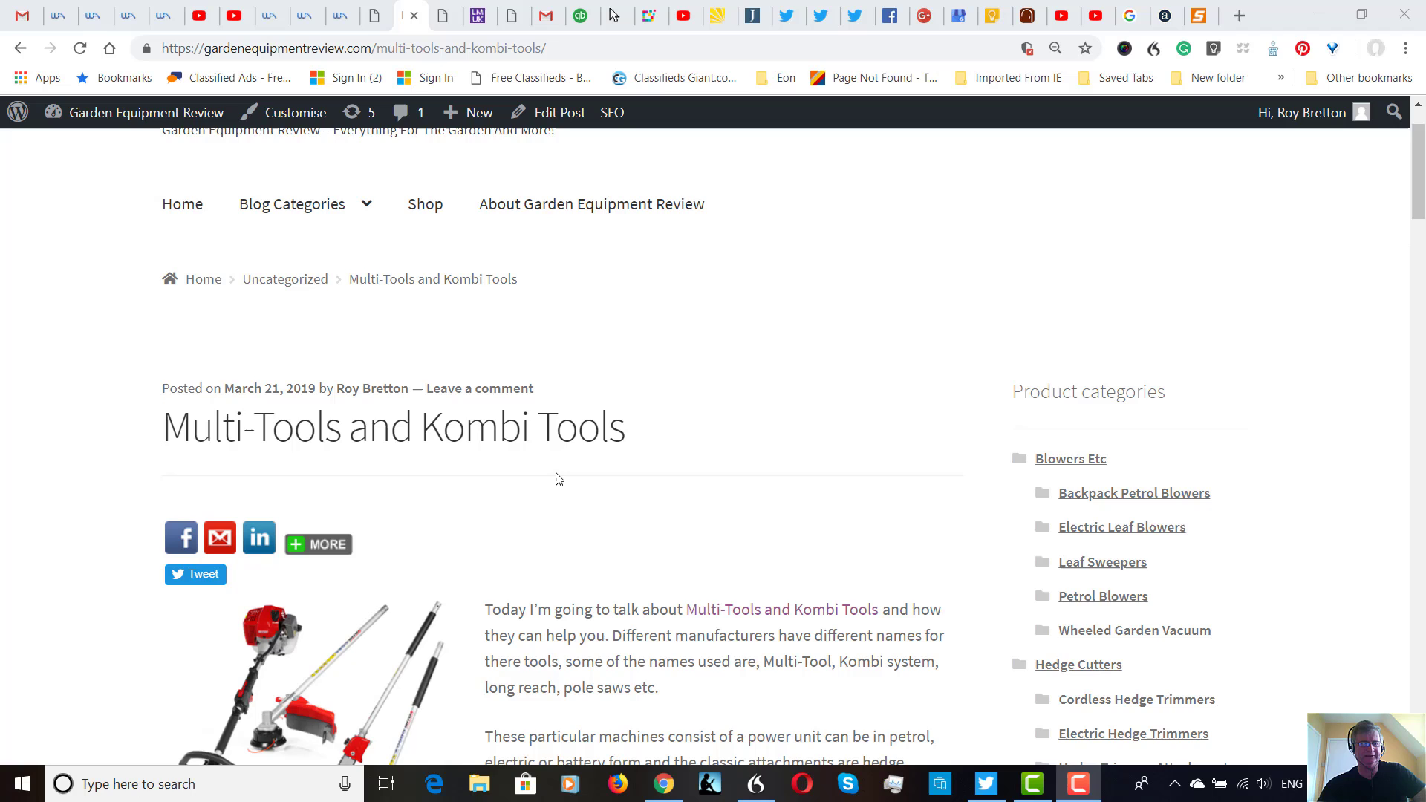
scroll(down, 3)
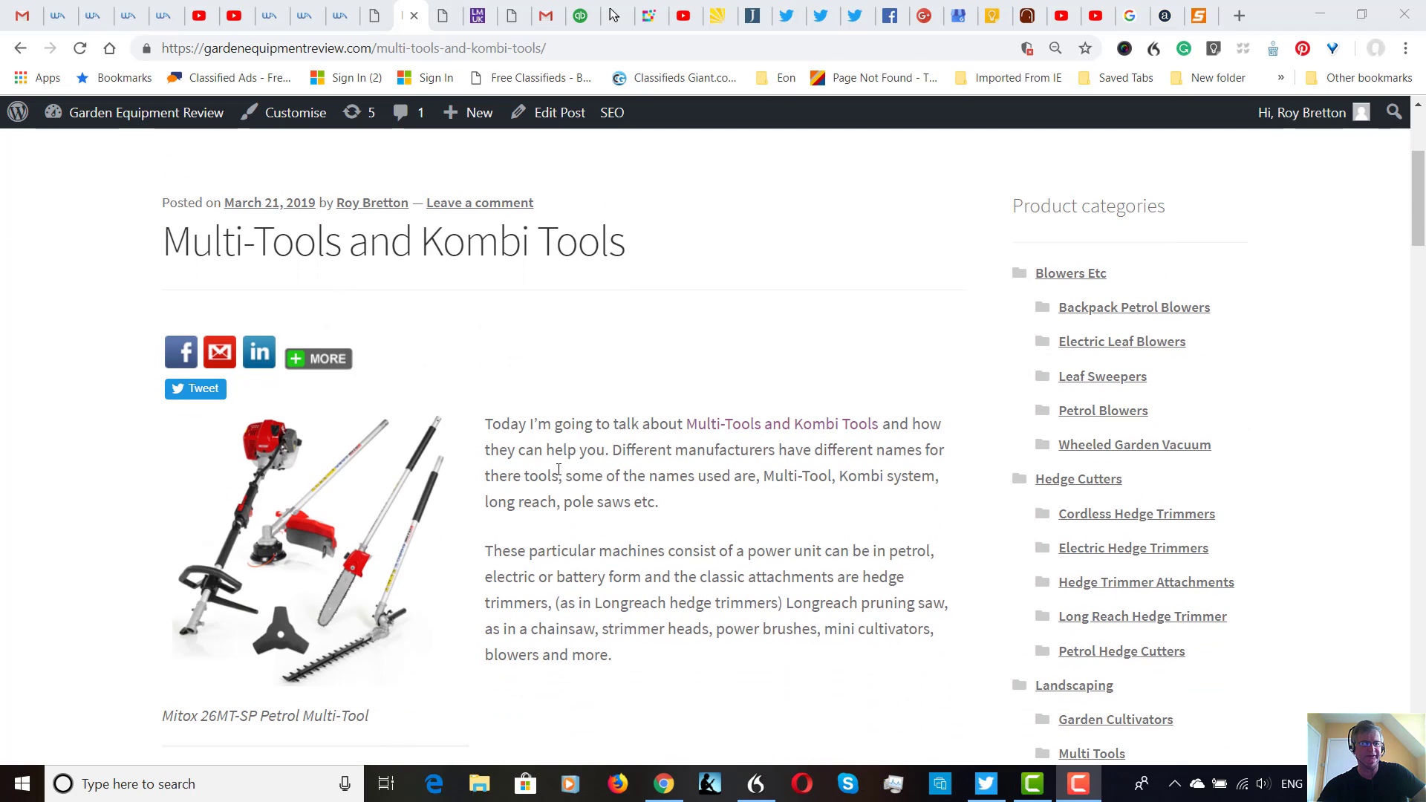
scroll(down, 3)
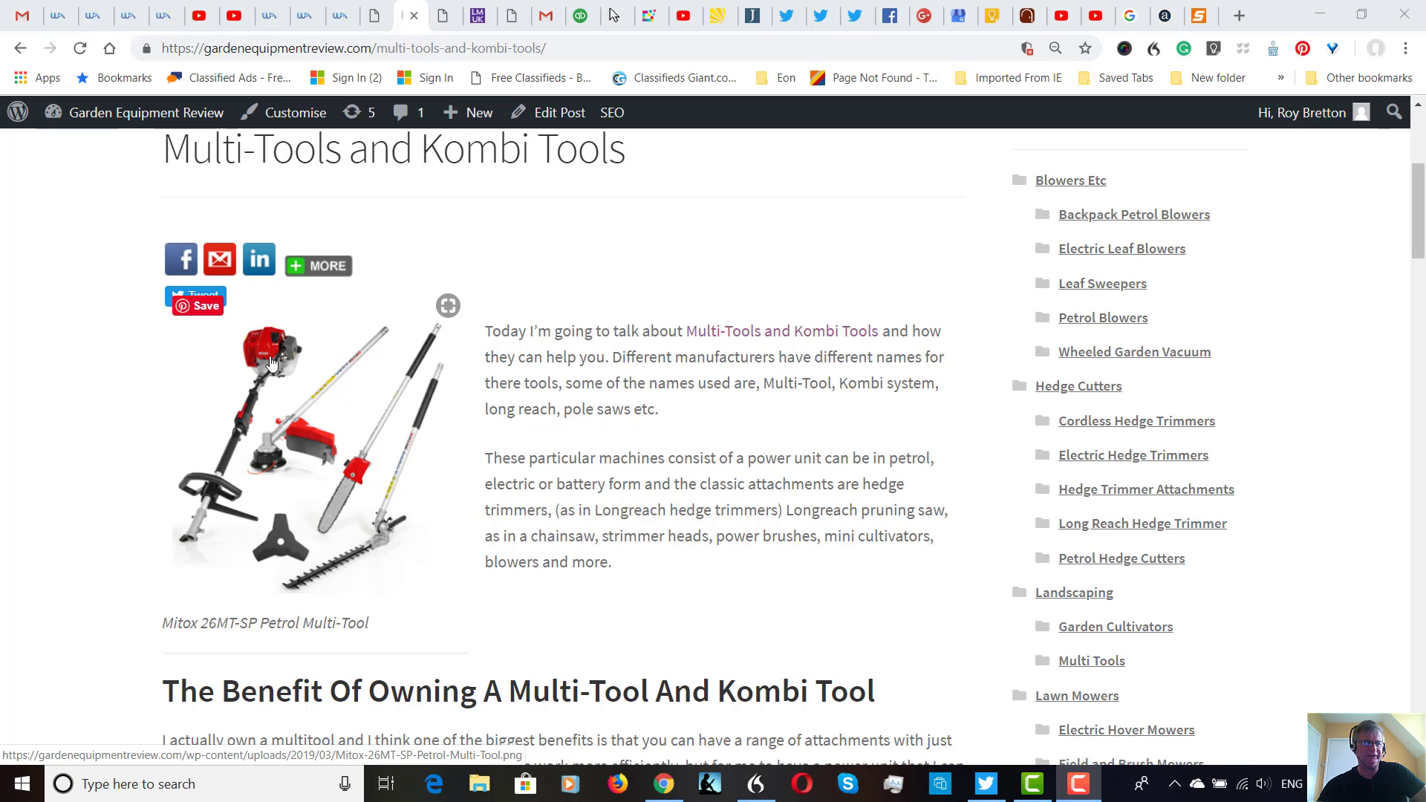
mouse_move(283, 437)
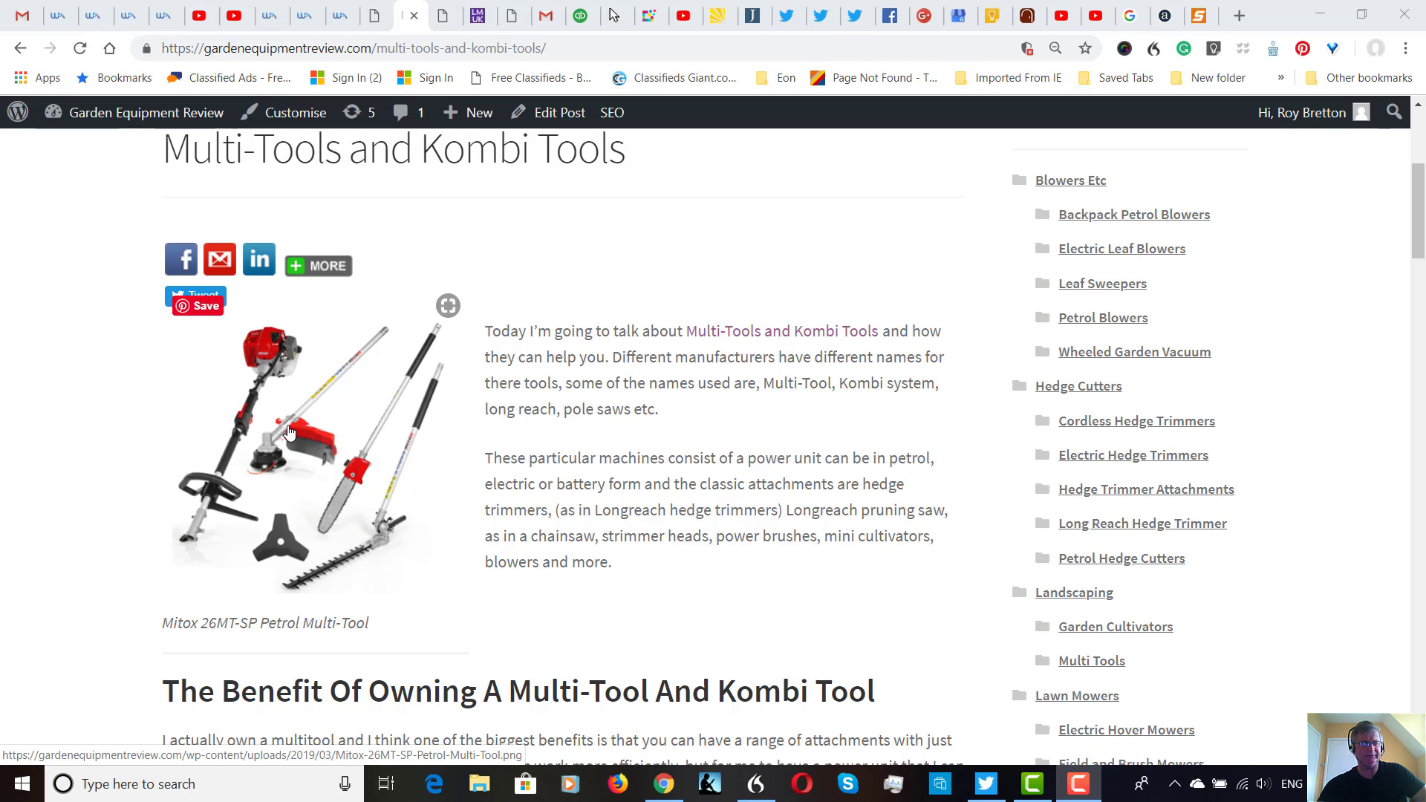
mouse_move(282, 538)
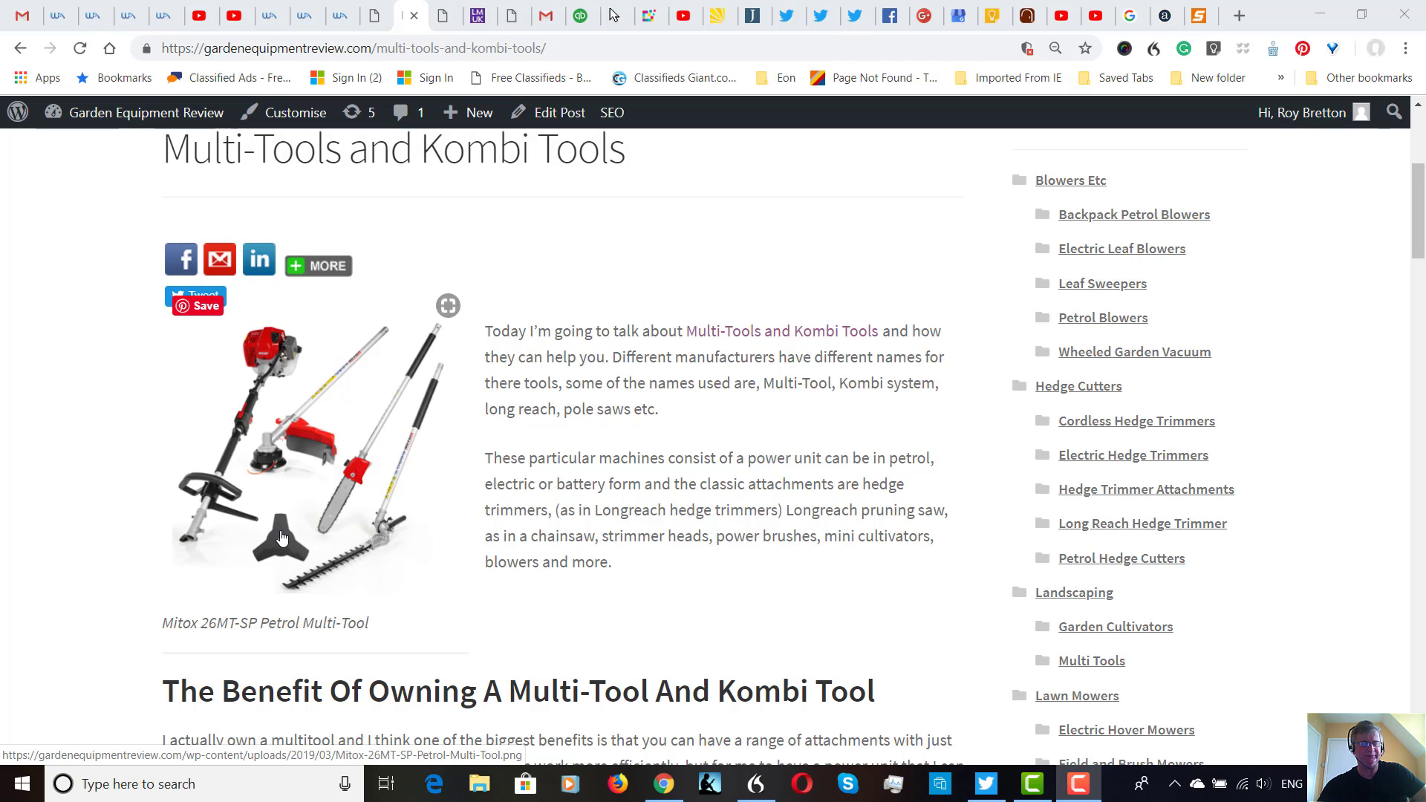
mouse_move(369, 461)
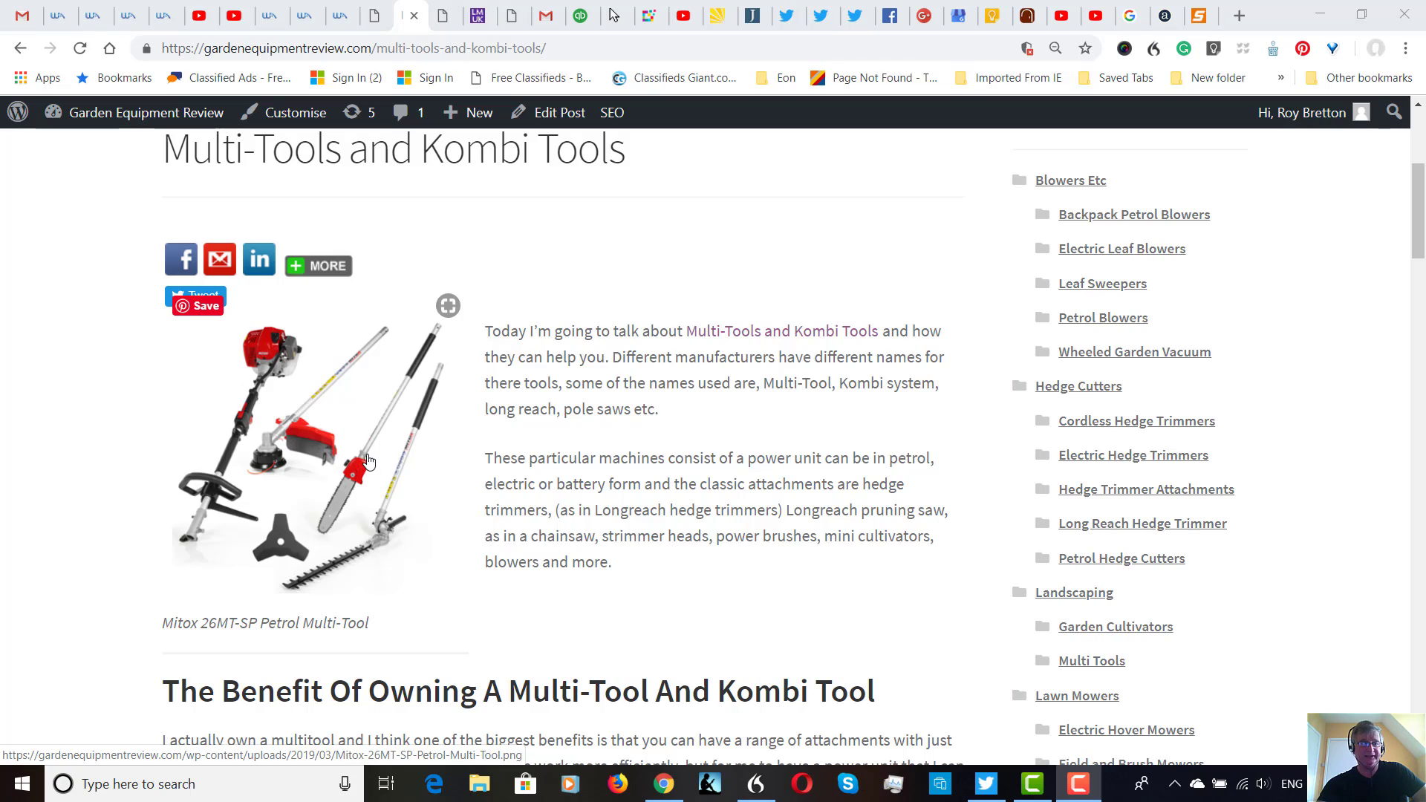
mouse_move(379, 522)
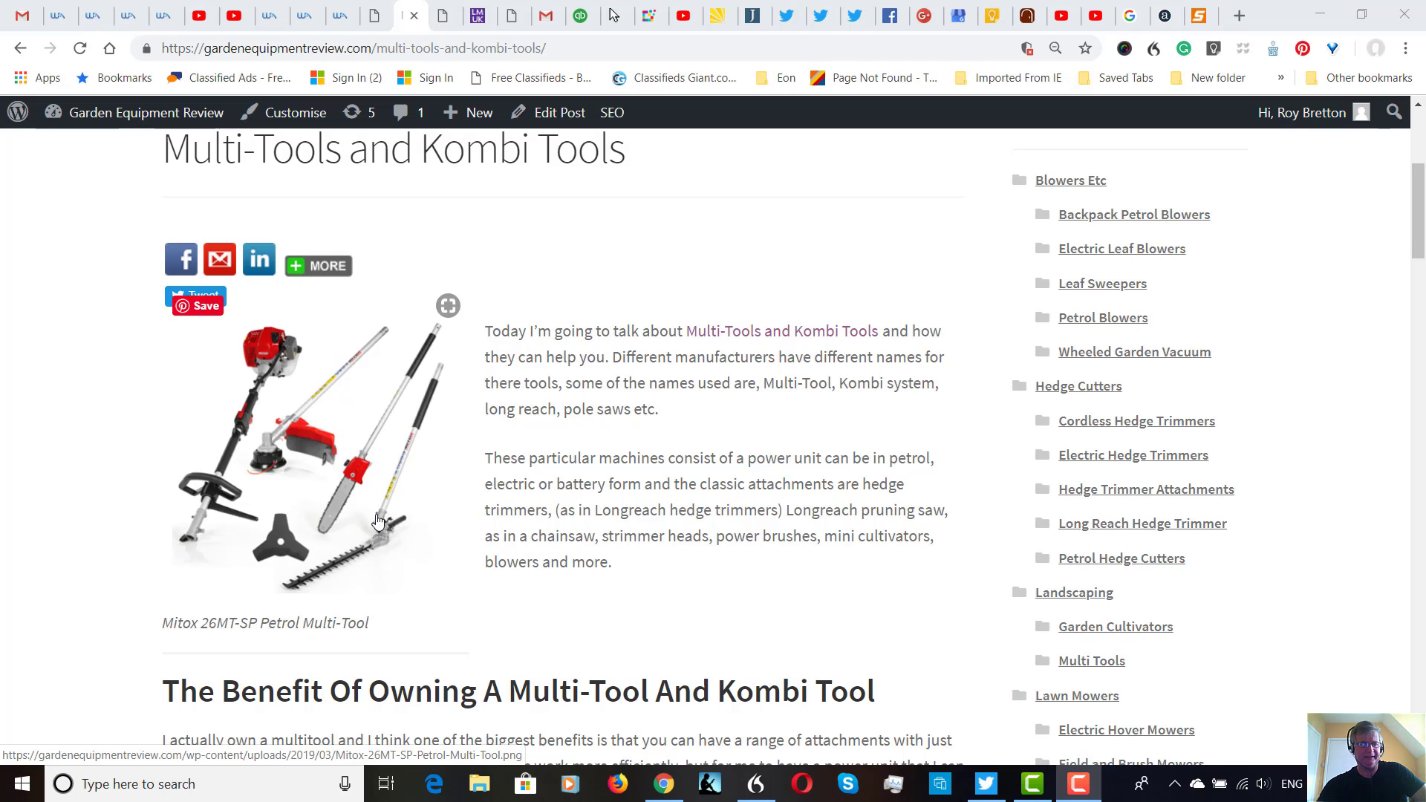
mouse_move(382, 526)
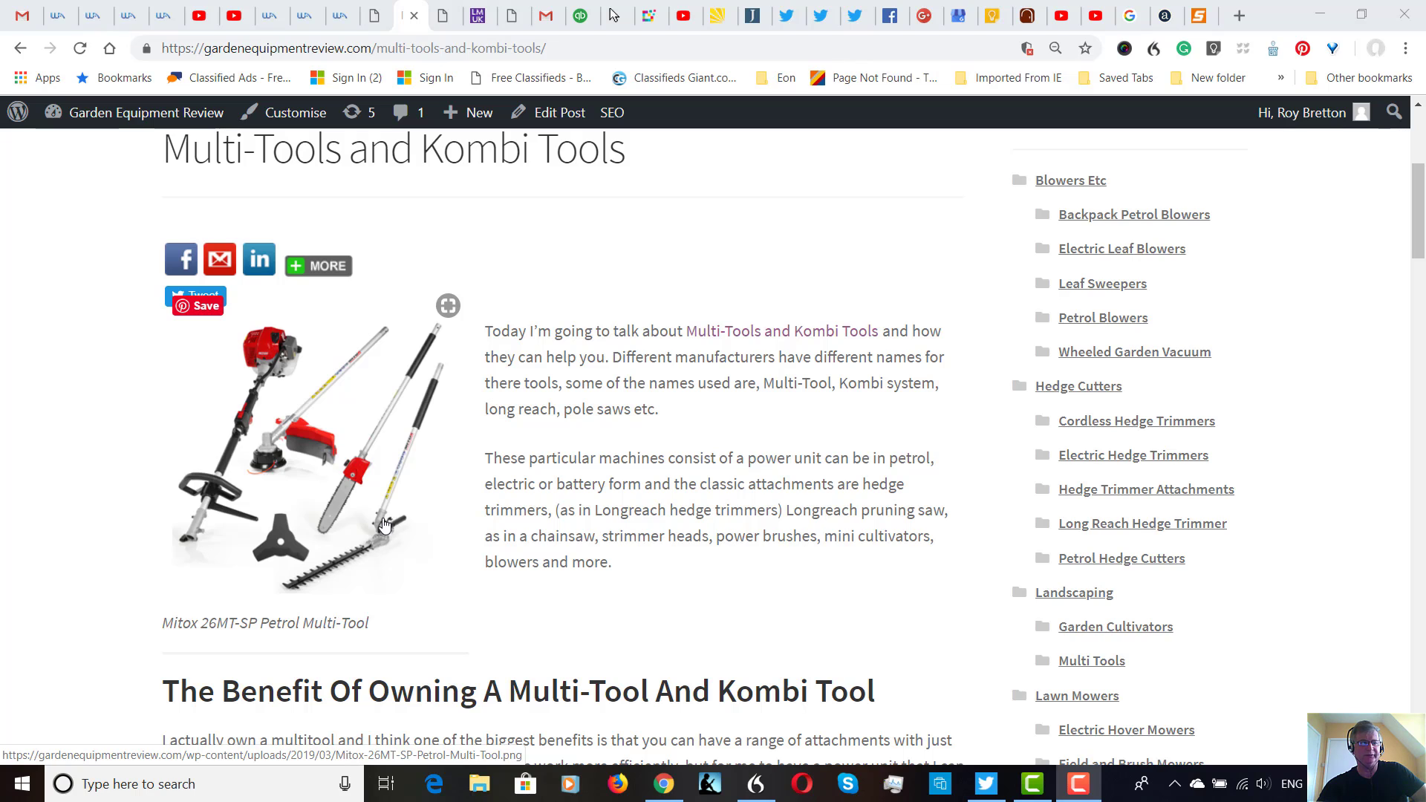
mouse_move(379, 455)
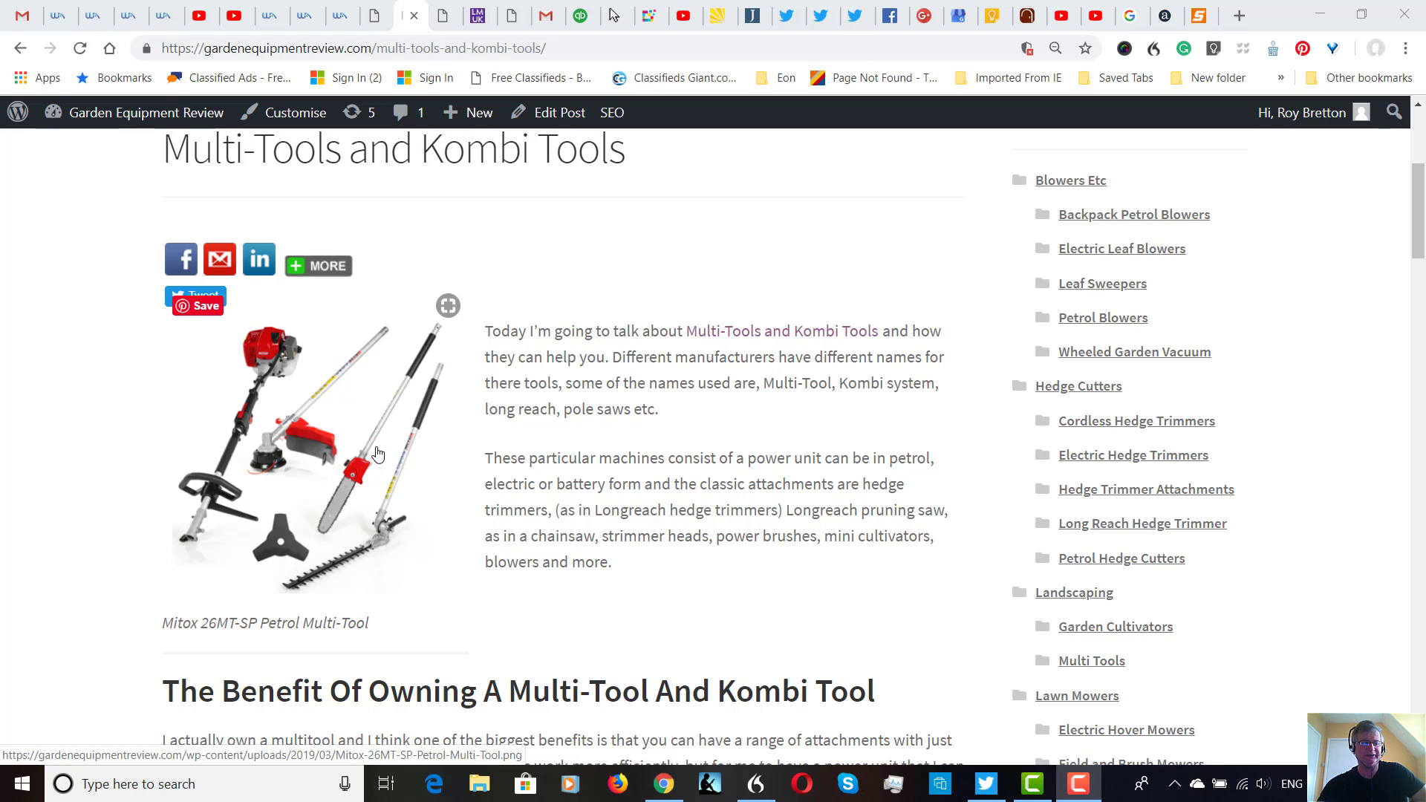
scroll(down, 3)
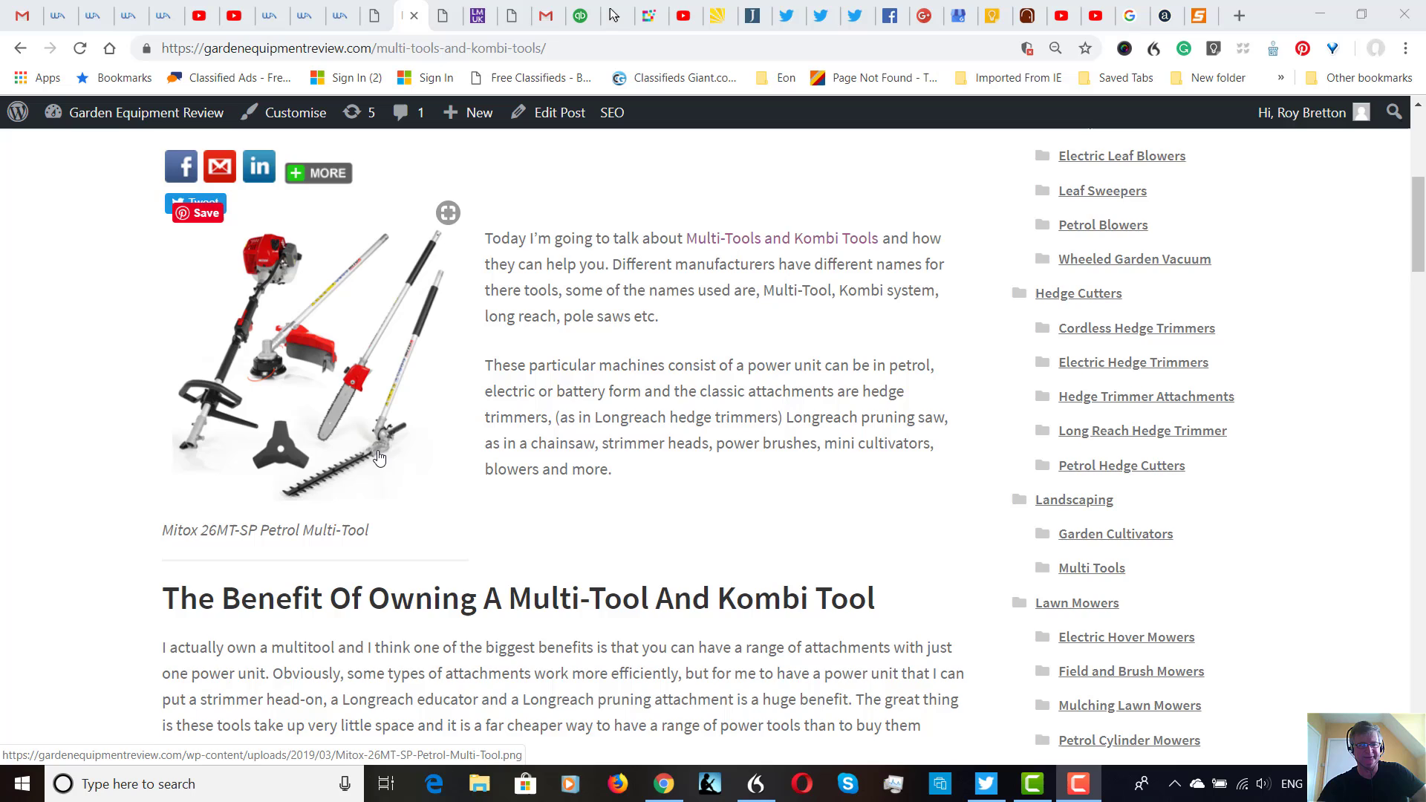
scroll(down, 3)
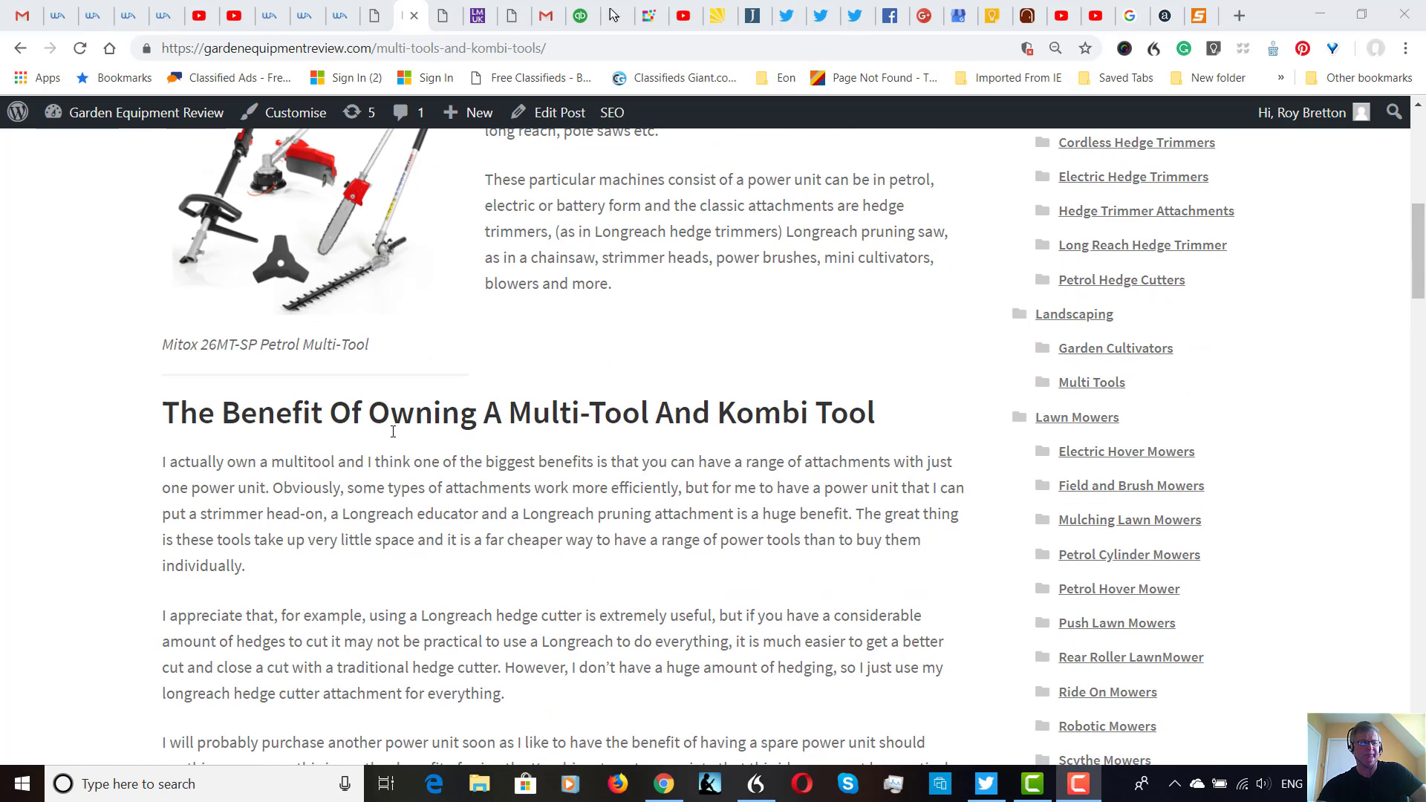
mouse_move(389, 448)
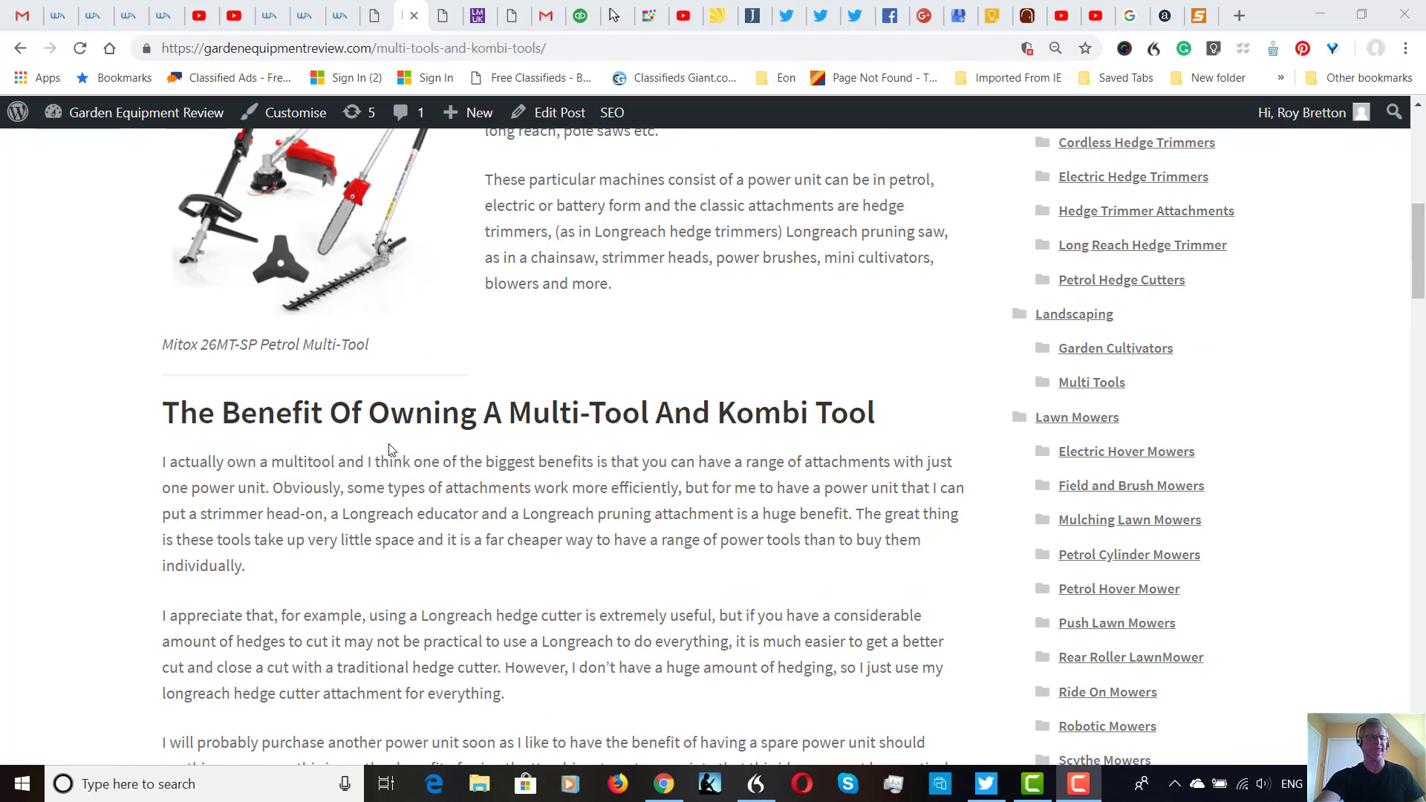
mouse_move(389, 484)
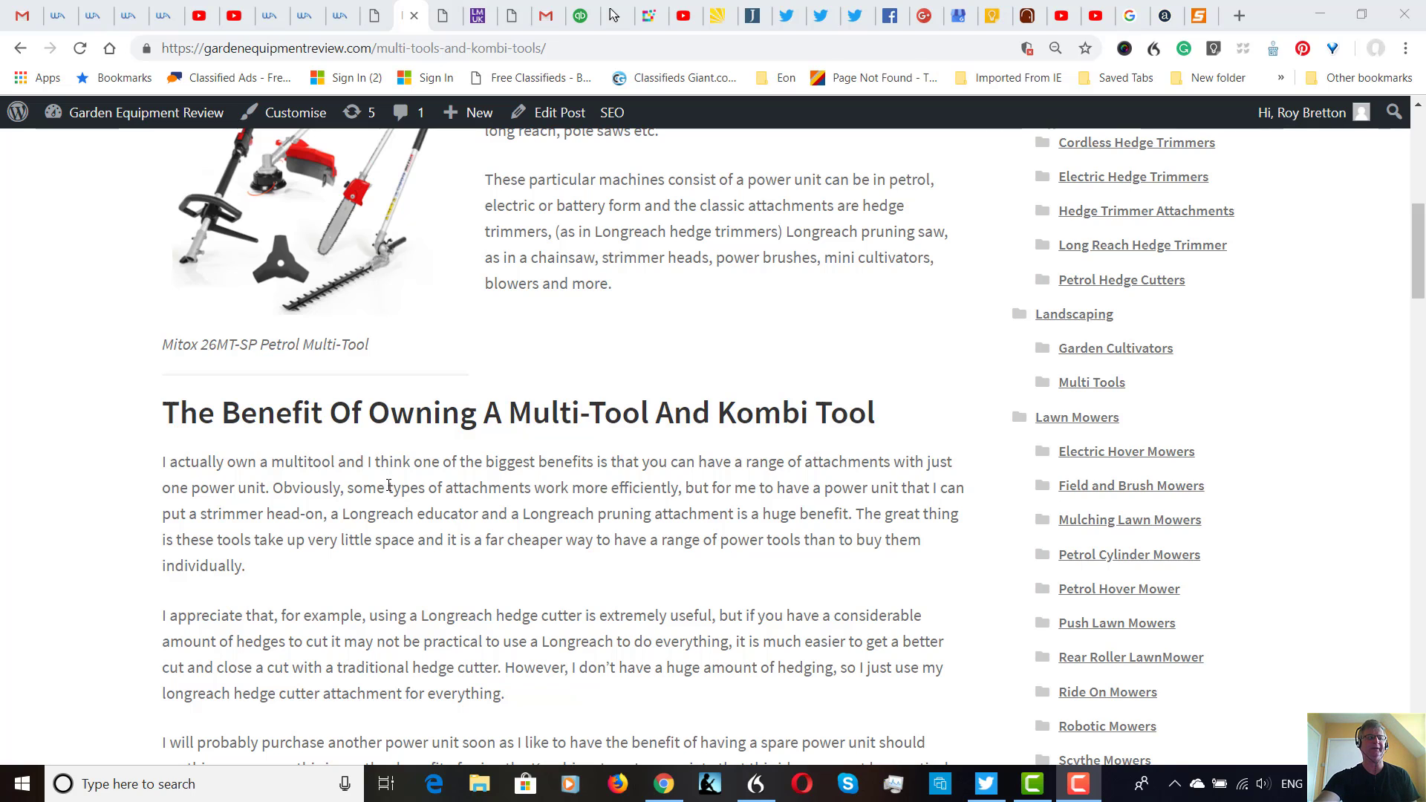
scroll(up, 3)
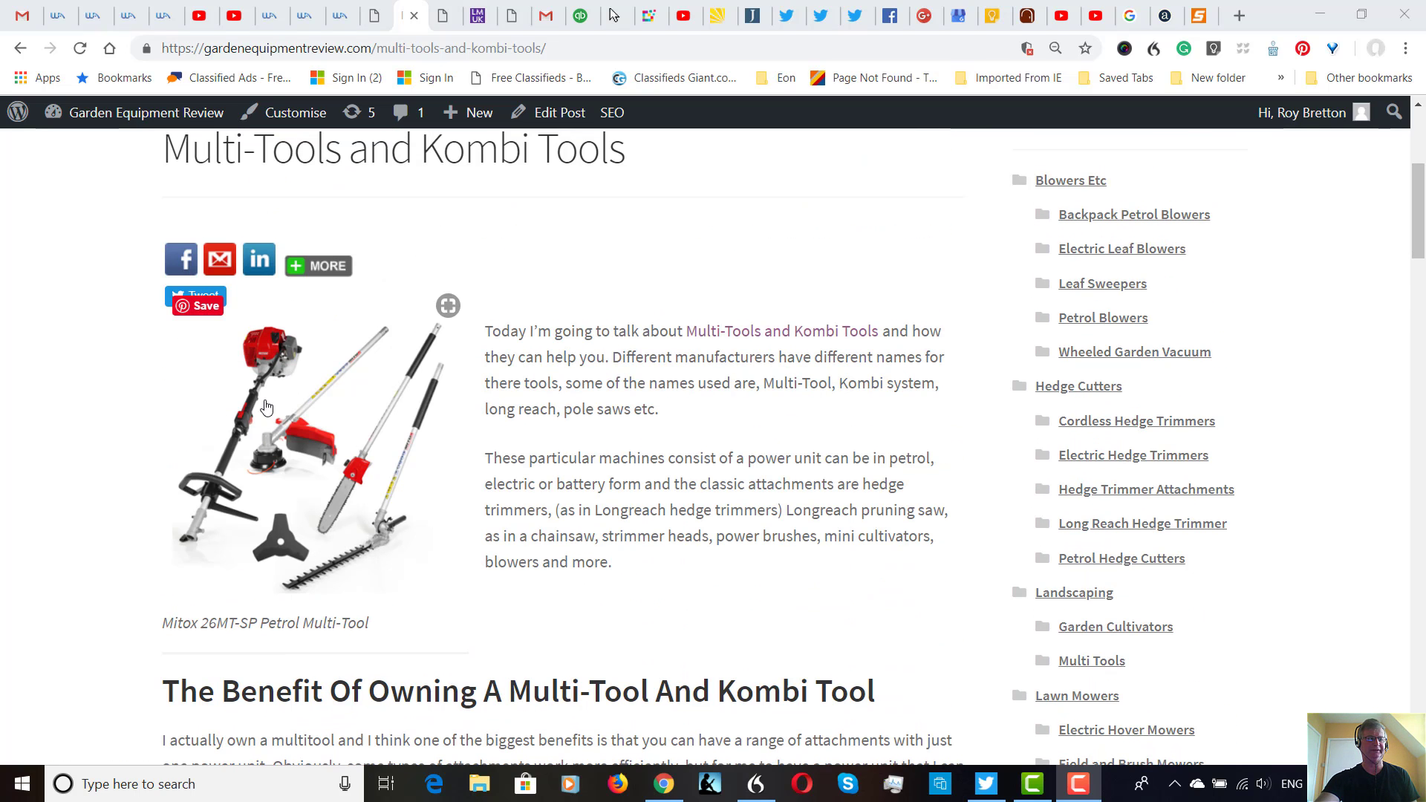
mouse_move(348, 414)
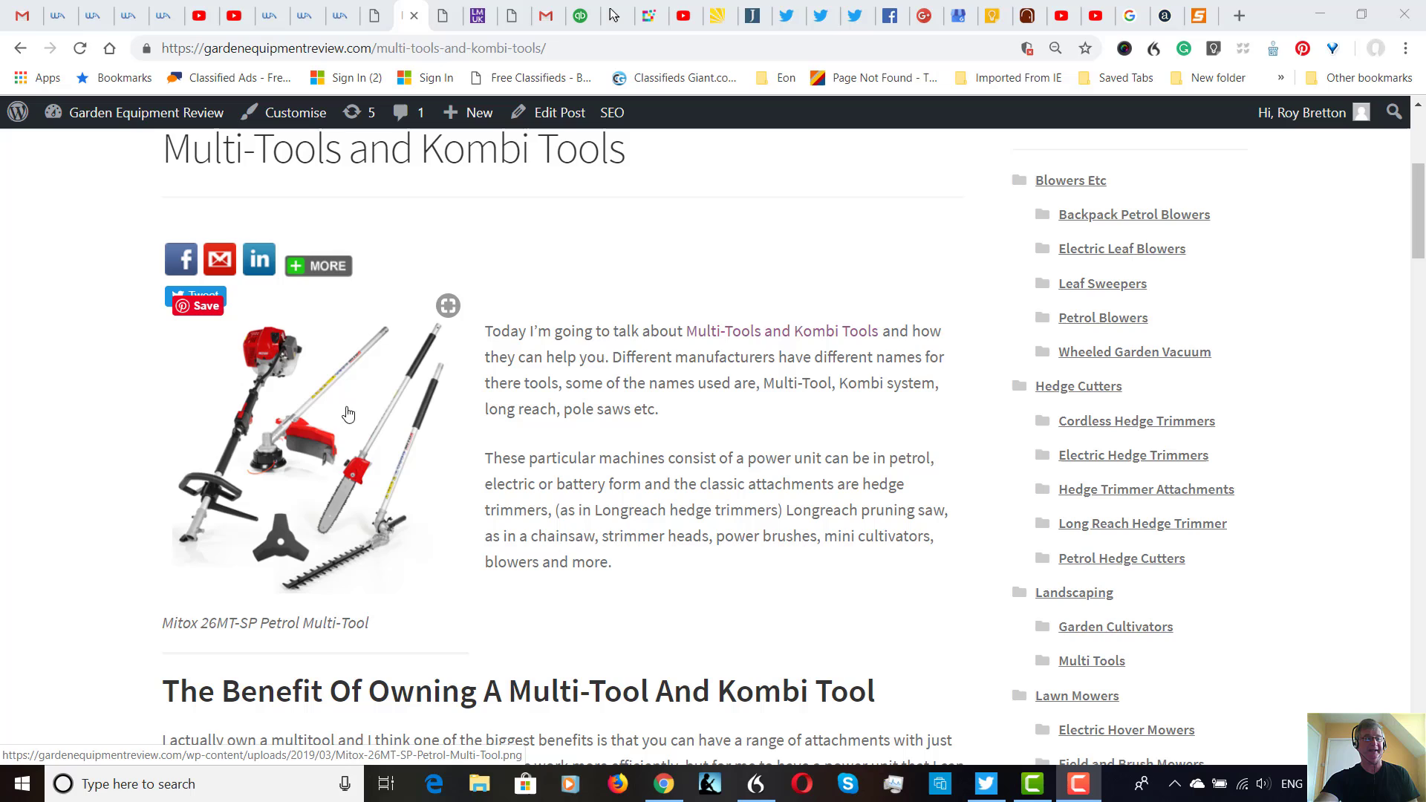
mouse_move(322, 398)
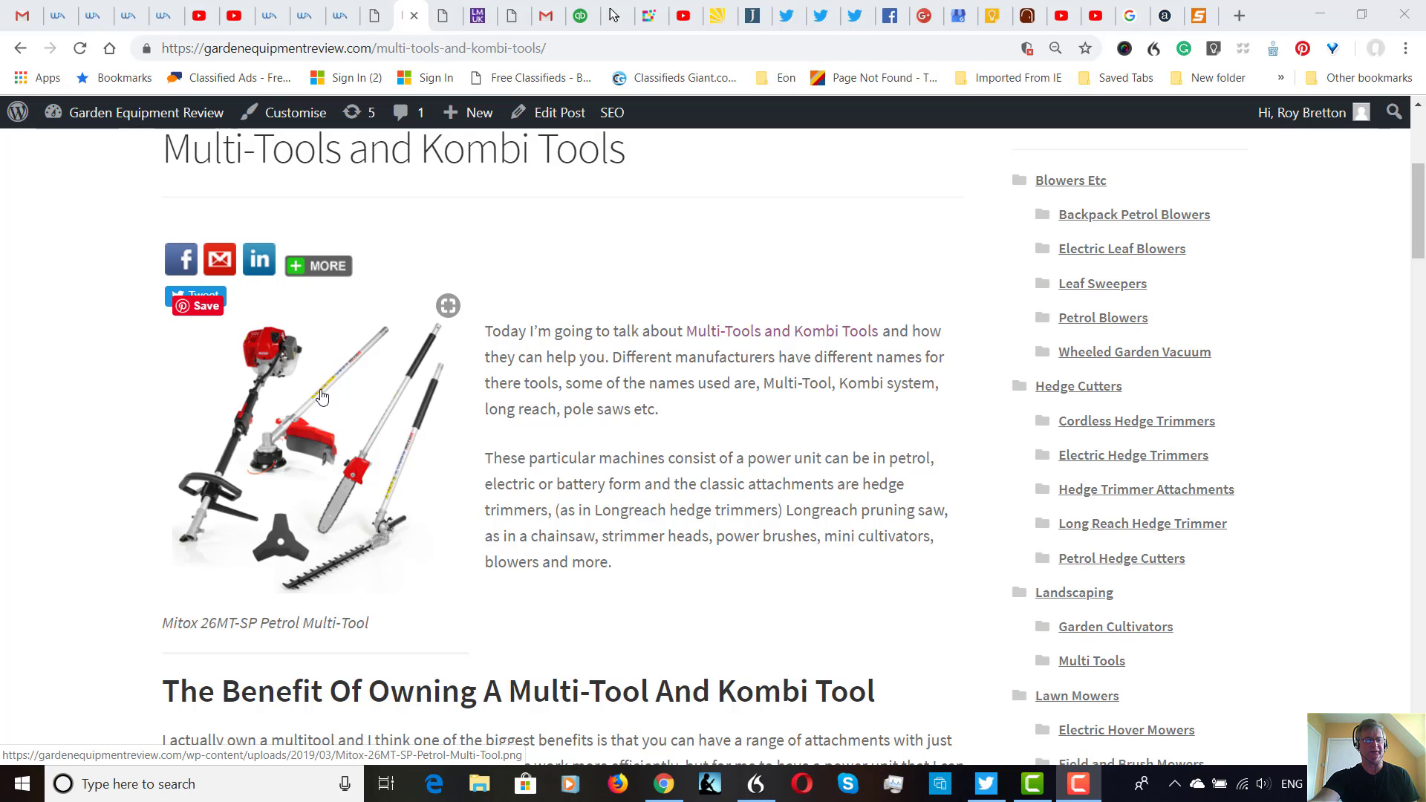
mouse_move(336, 412)
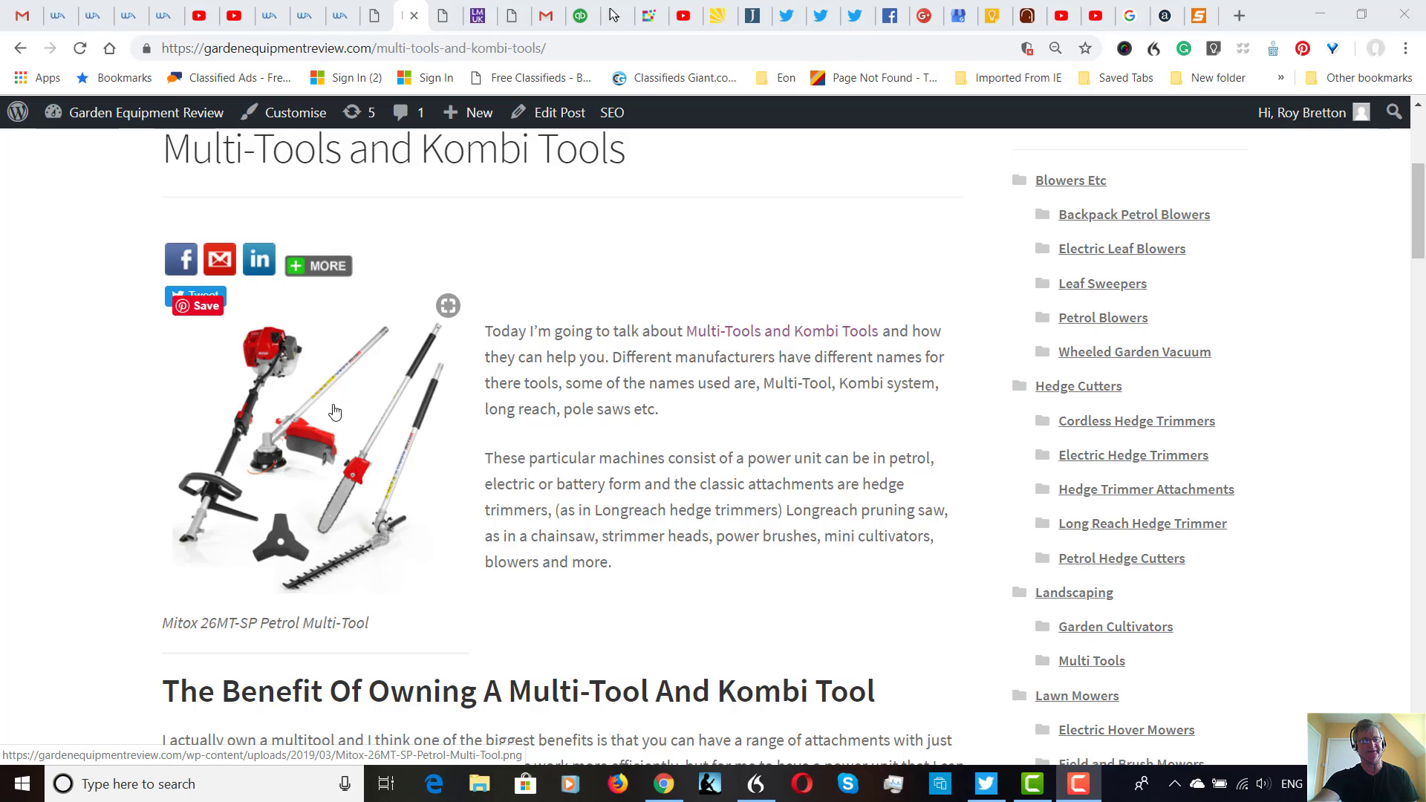
mouse_move(368, 465)
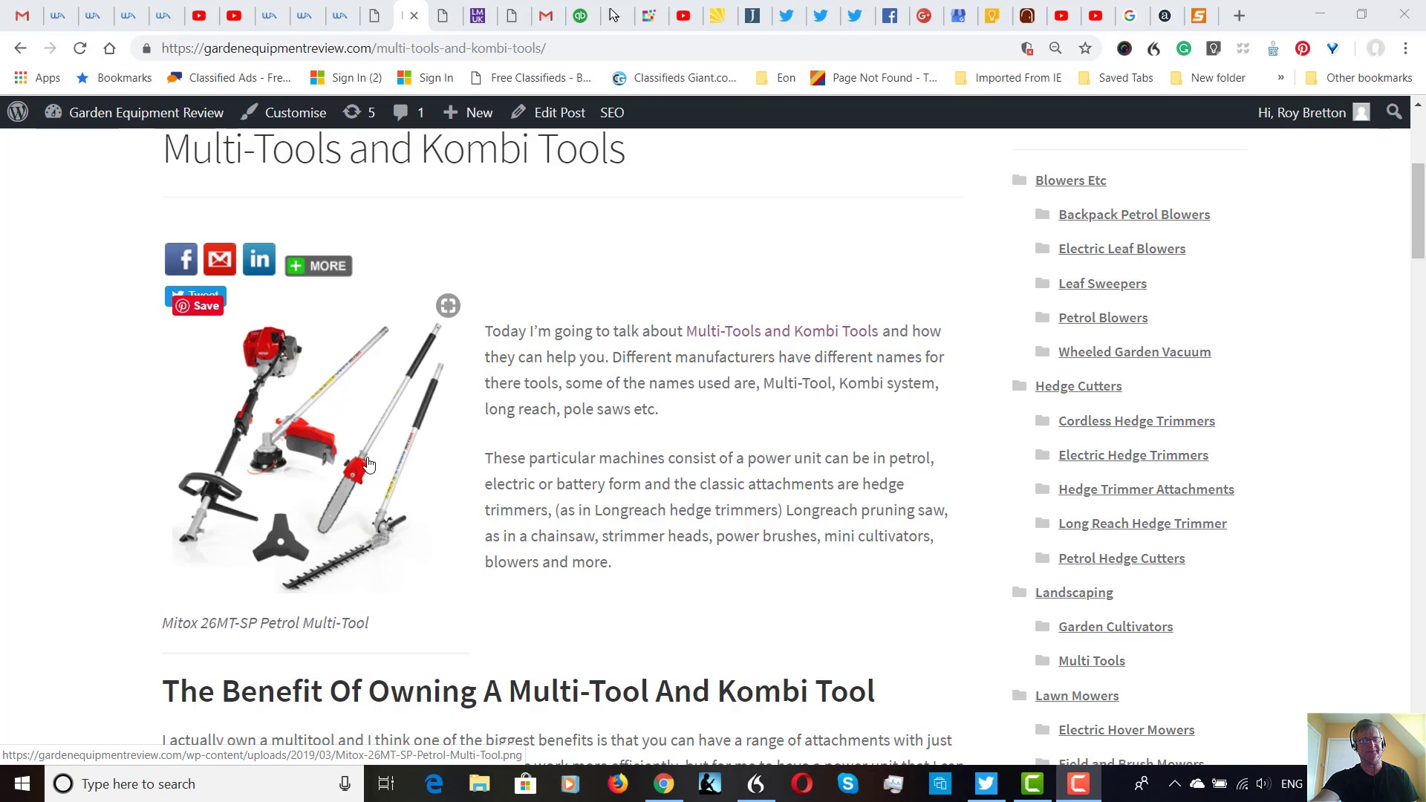
mouse_move(388, 474)
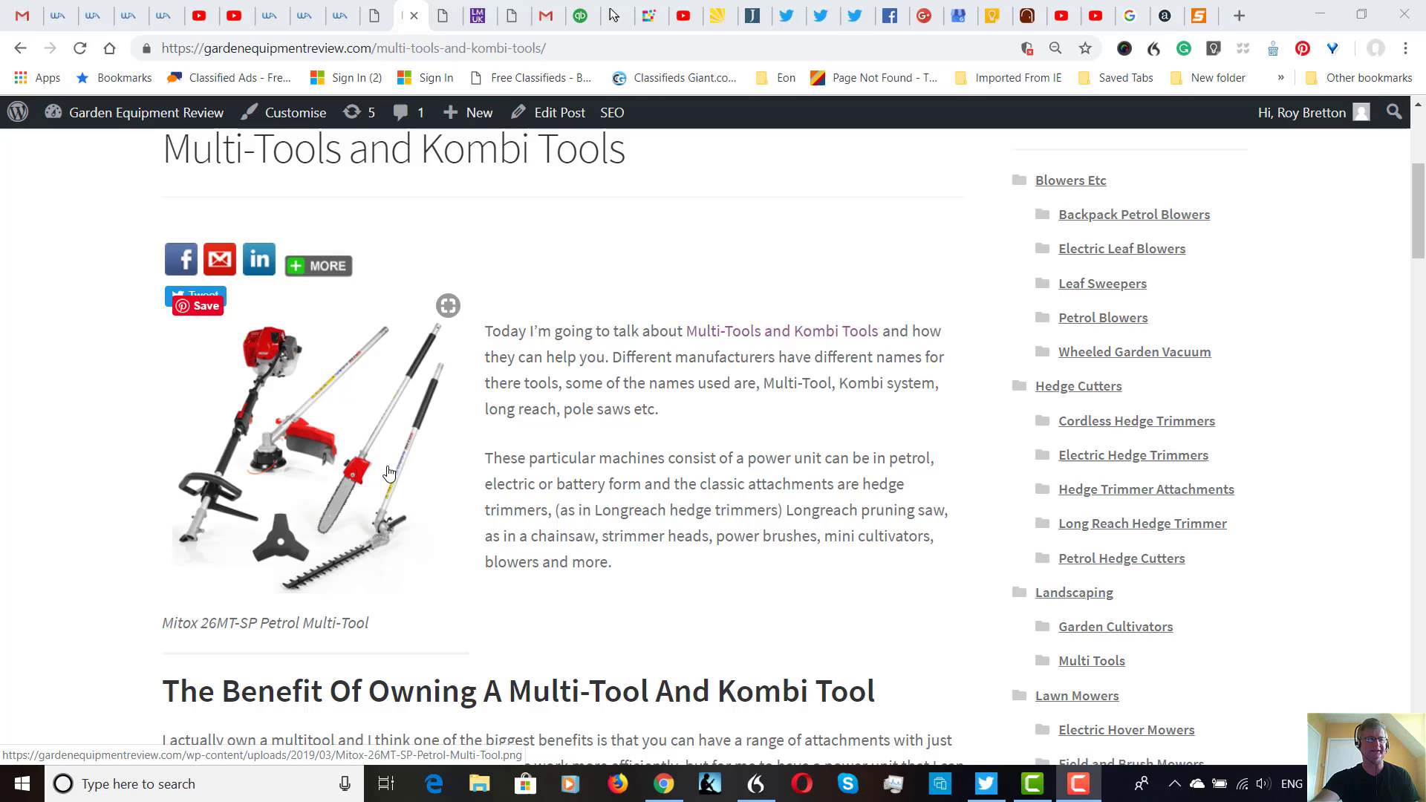
mouse_move(399, 415)
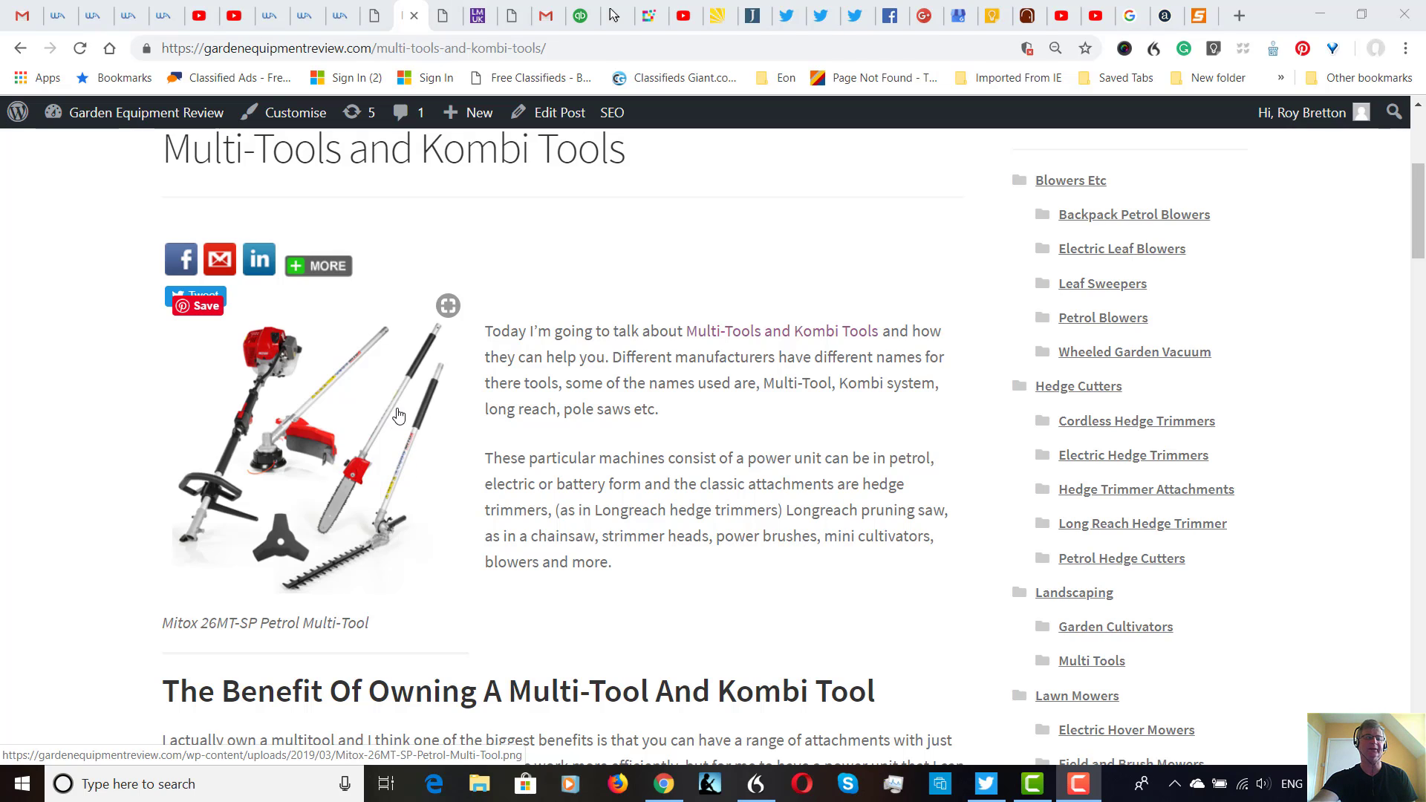
mouse_move(333, 388)
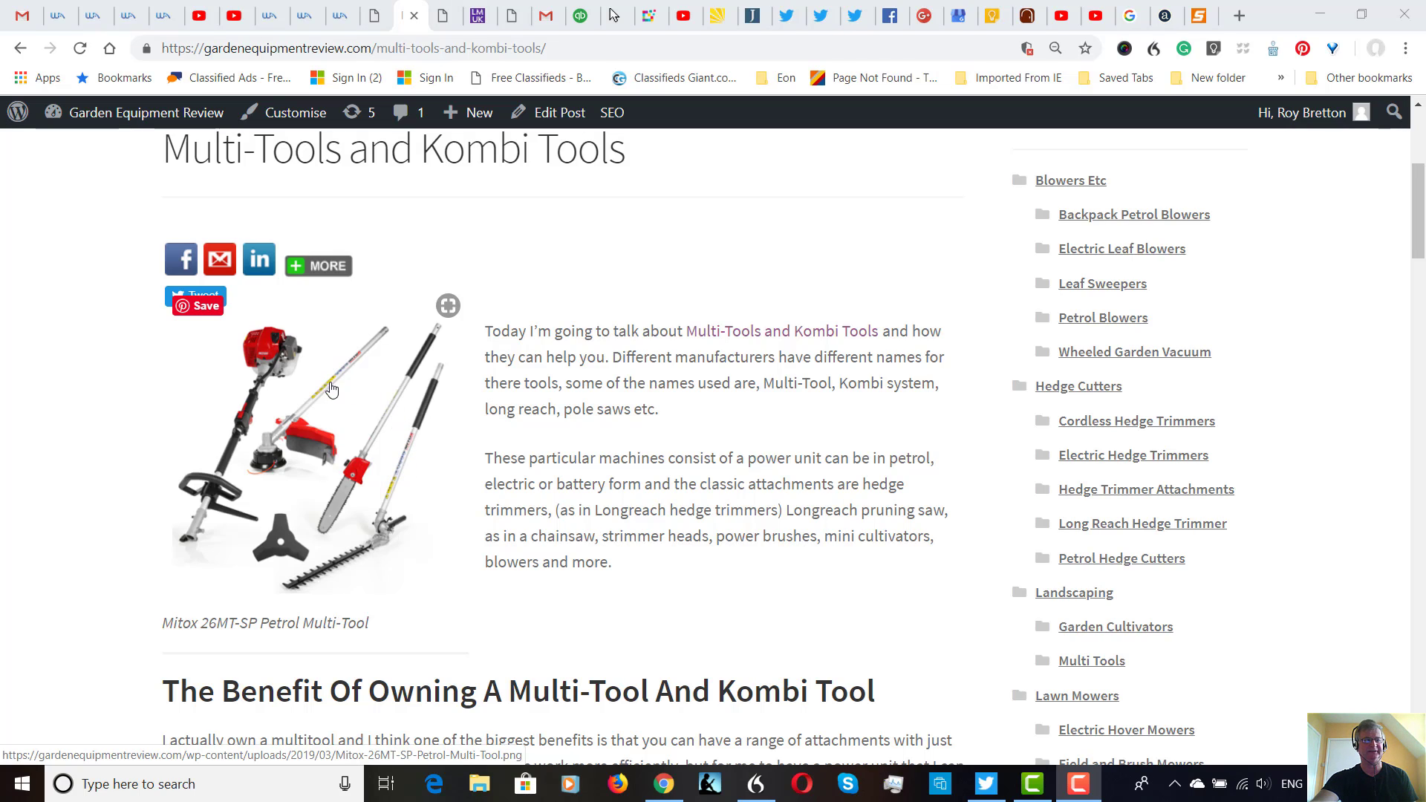
mouse_move(363, 439)
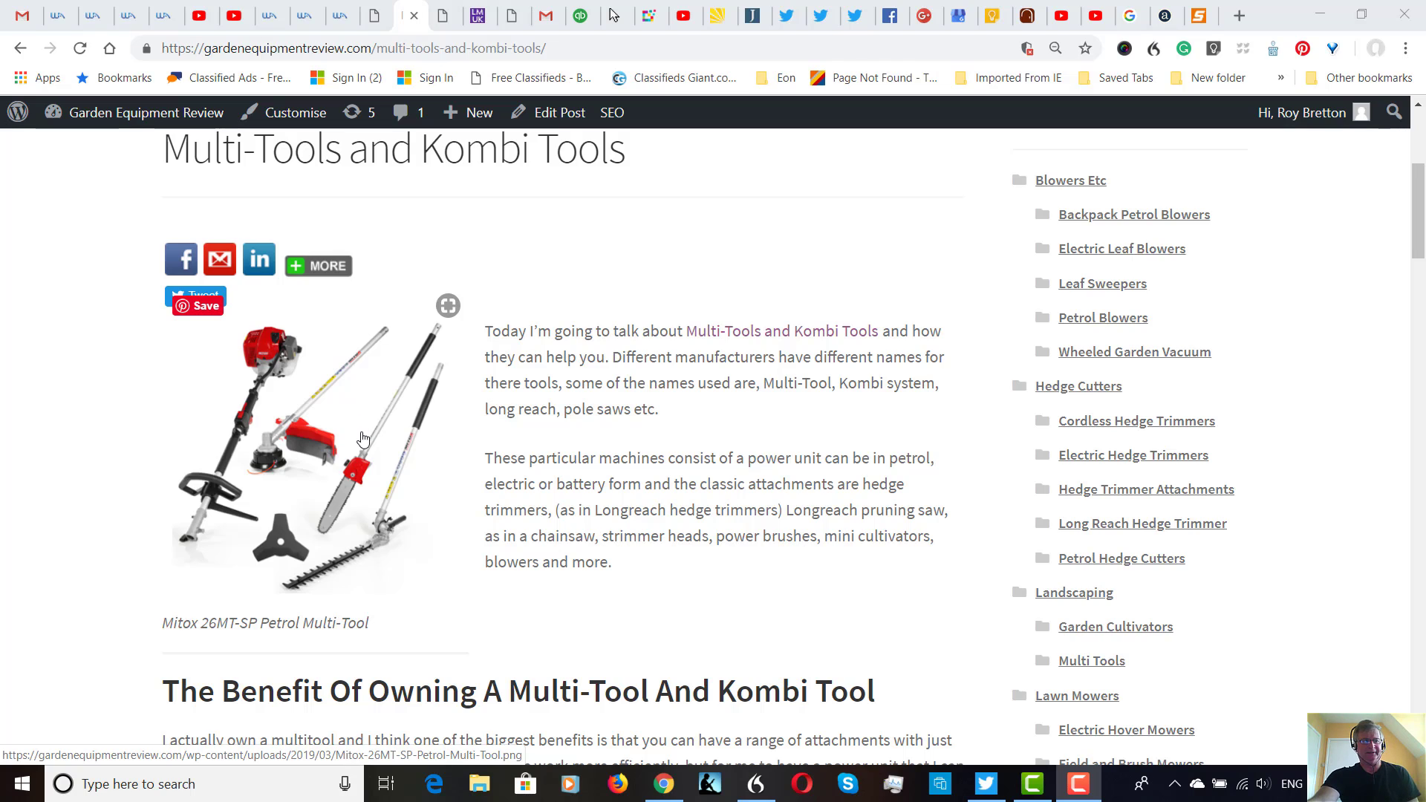
mouse_move(365, 447)
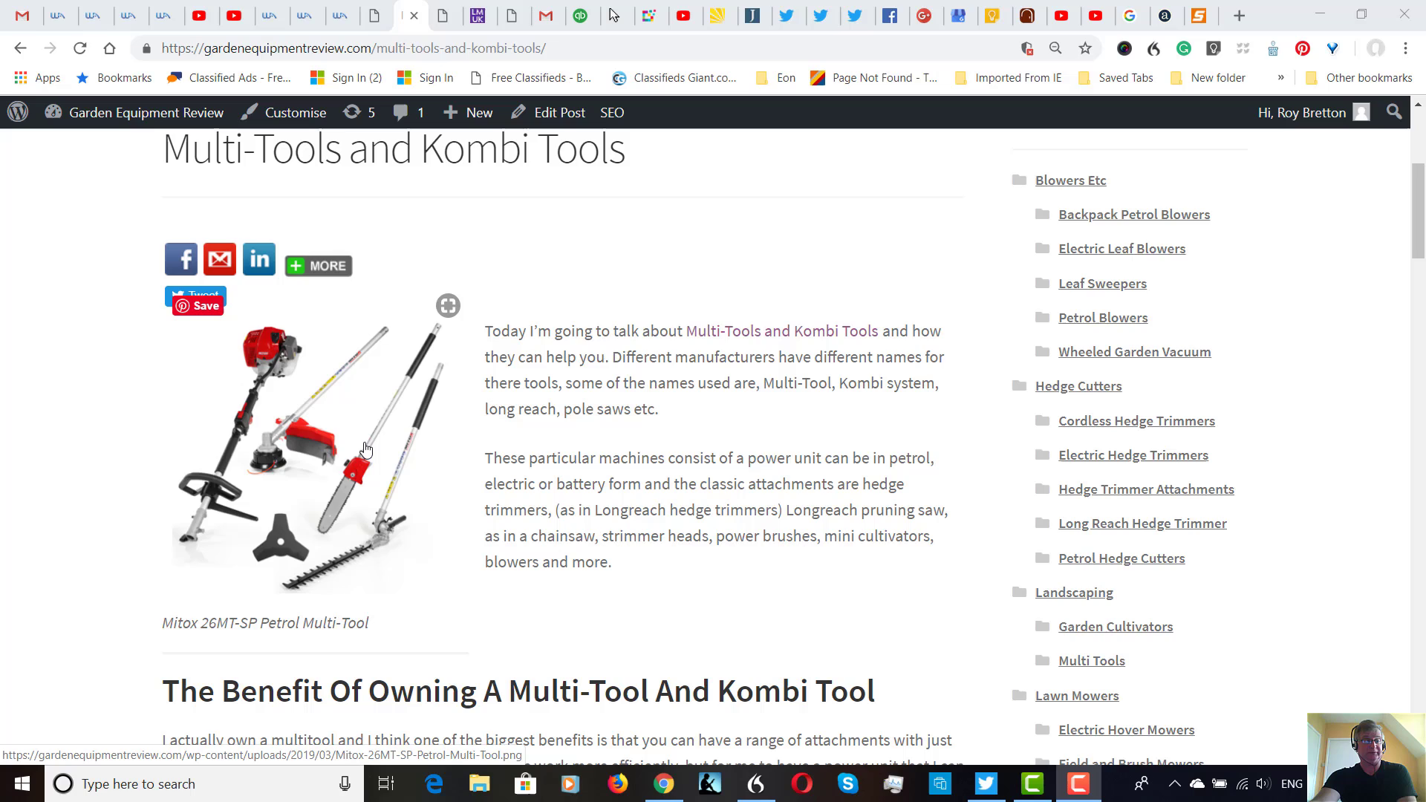
mouse_move(320, 383)
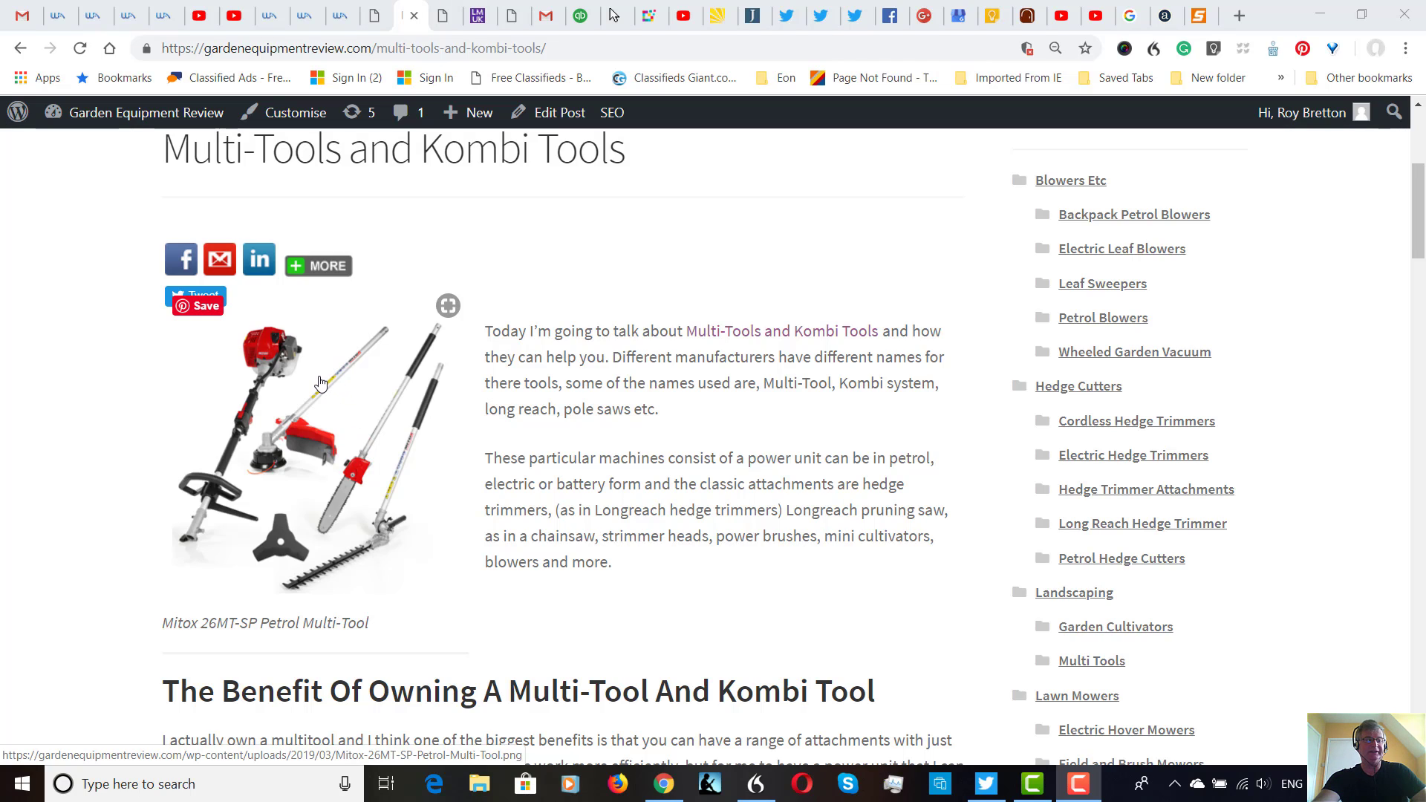
mouse_move(373, 423)
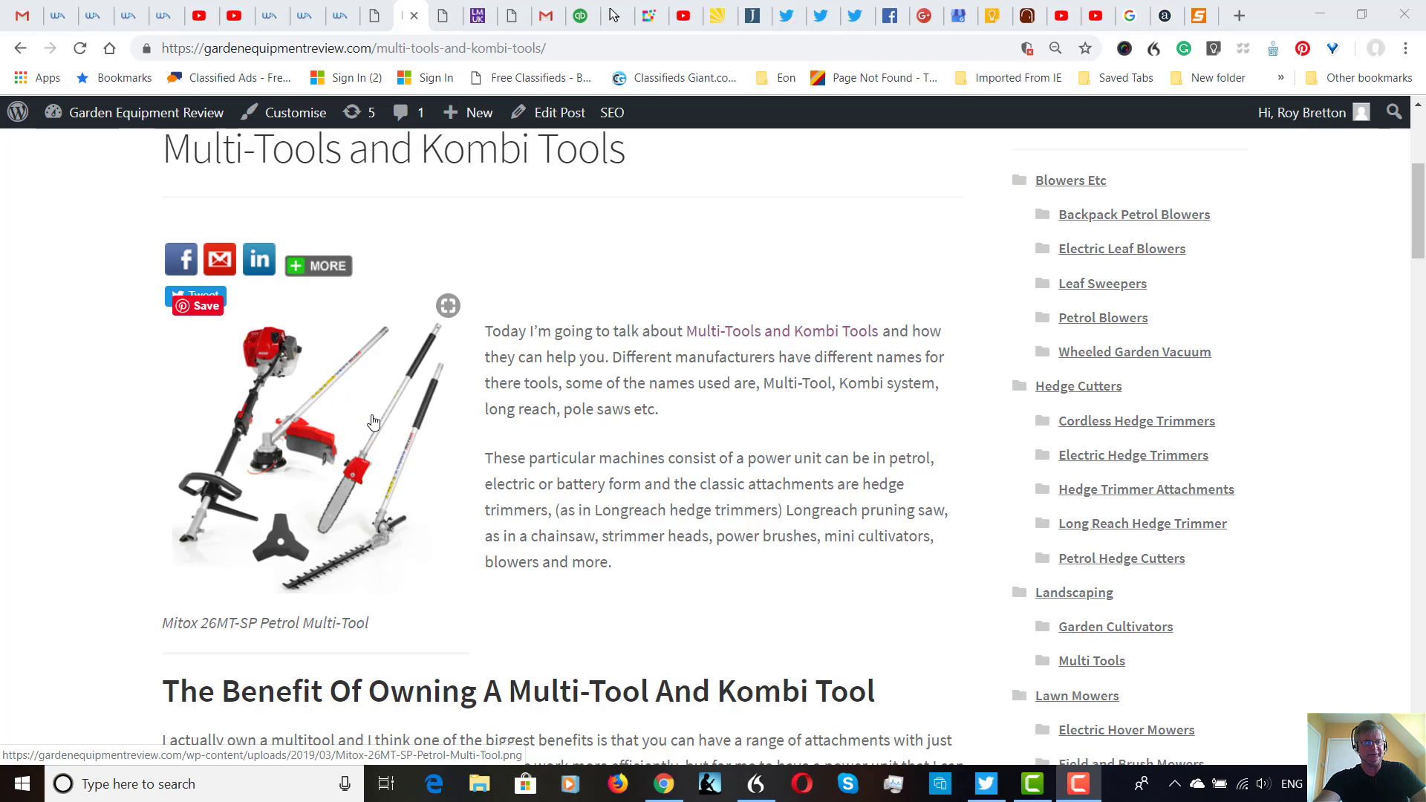
mouse_move(388, 435)
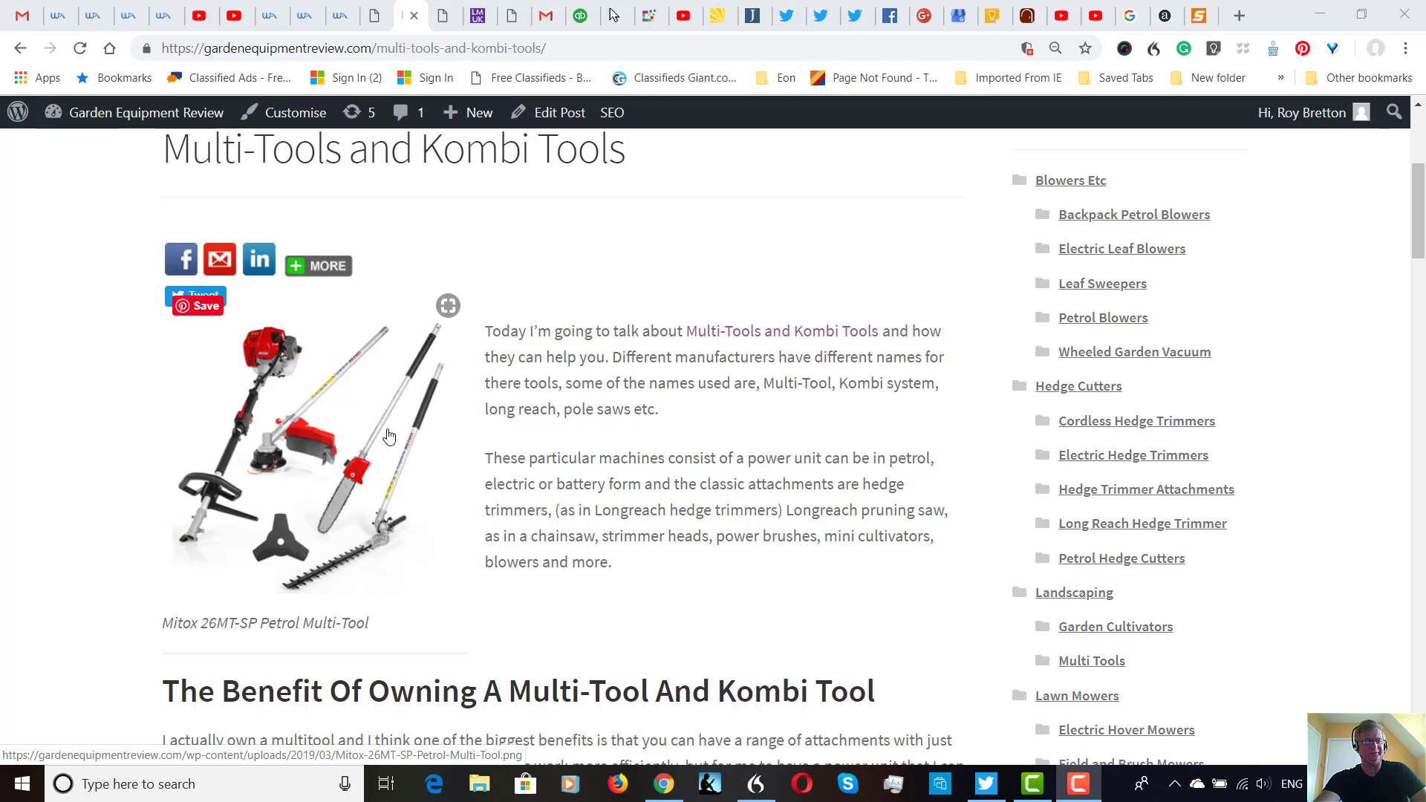
mouse_move(389, 444)
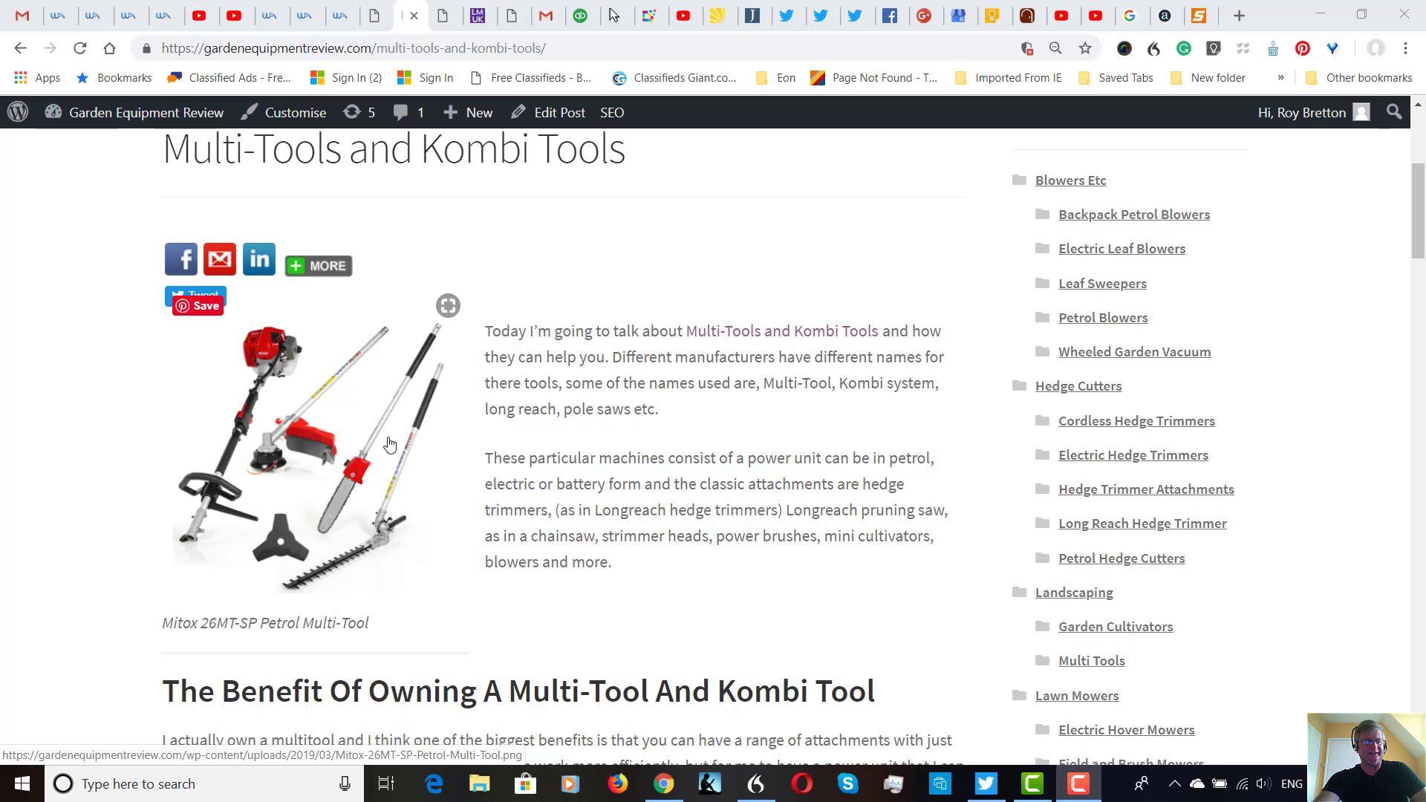
mouse_move(404, 431)
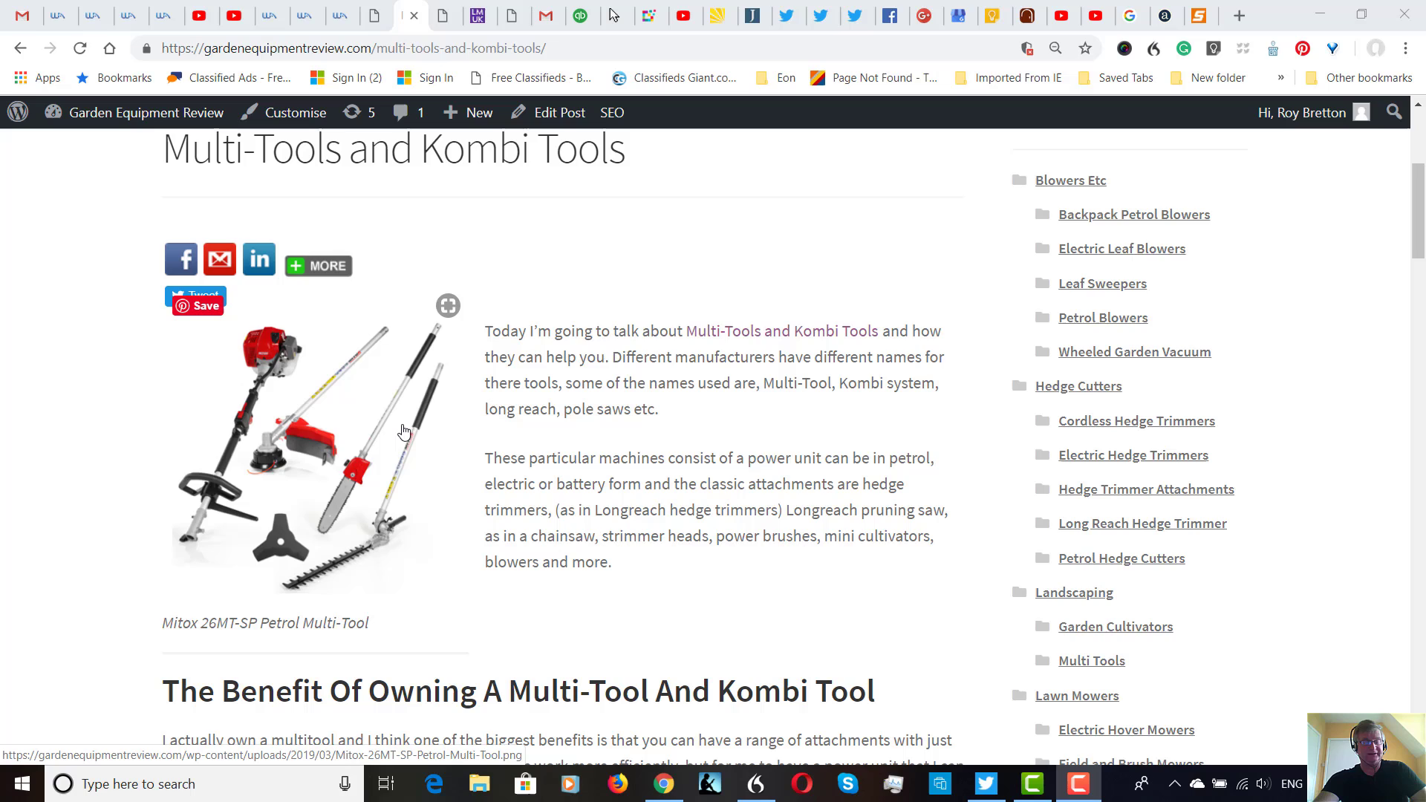
mouse_move(357, 407)
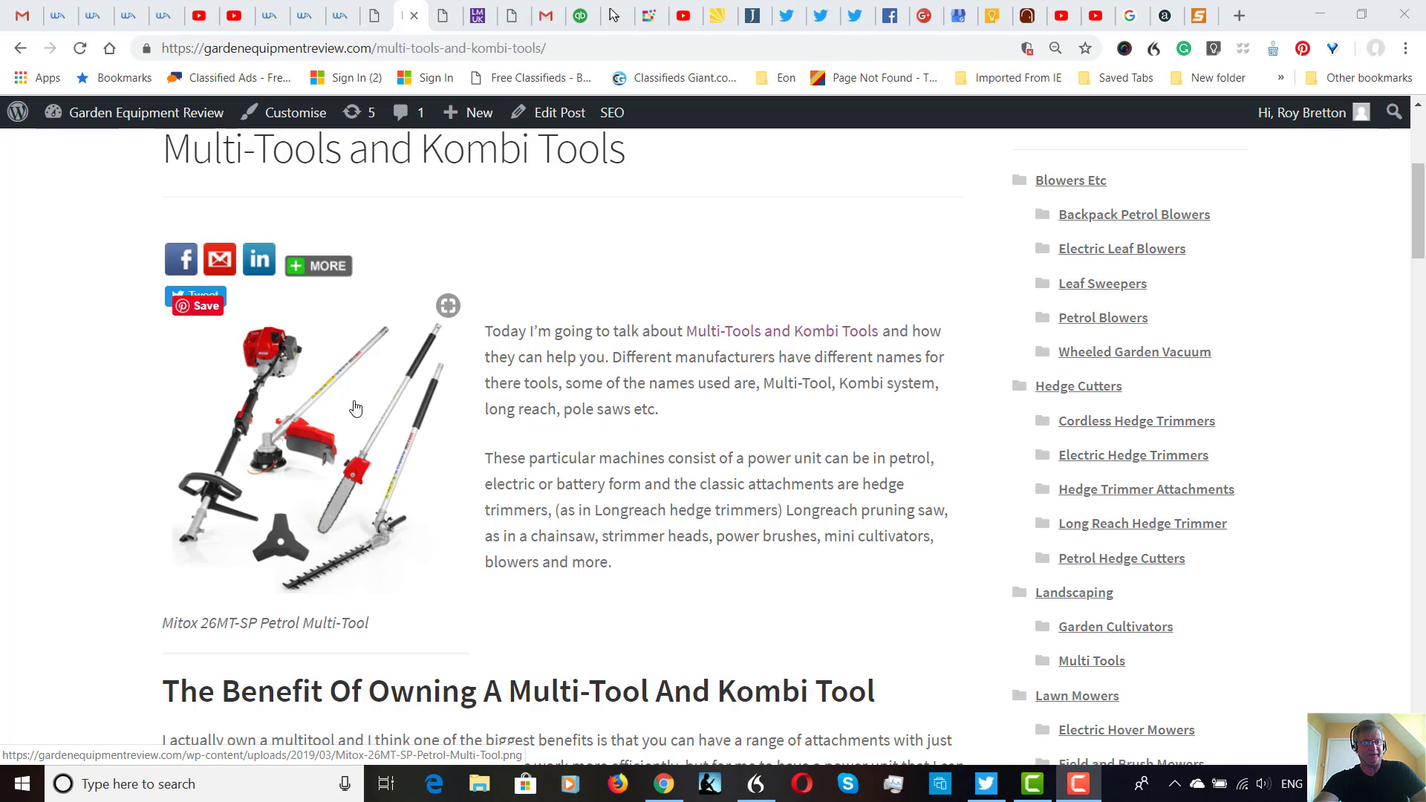
mouse_move(379, 450)
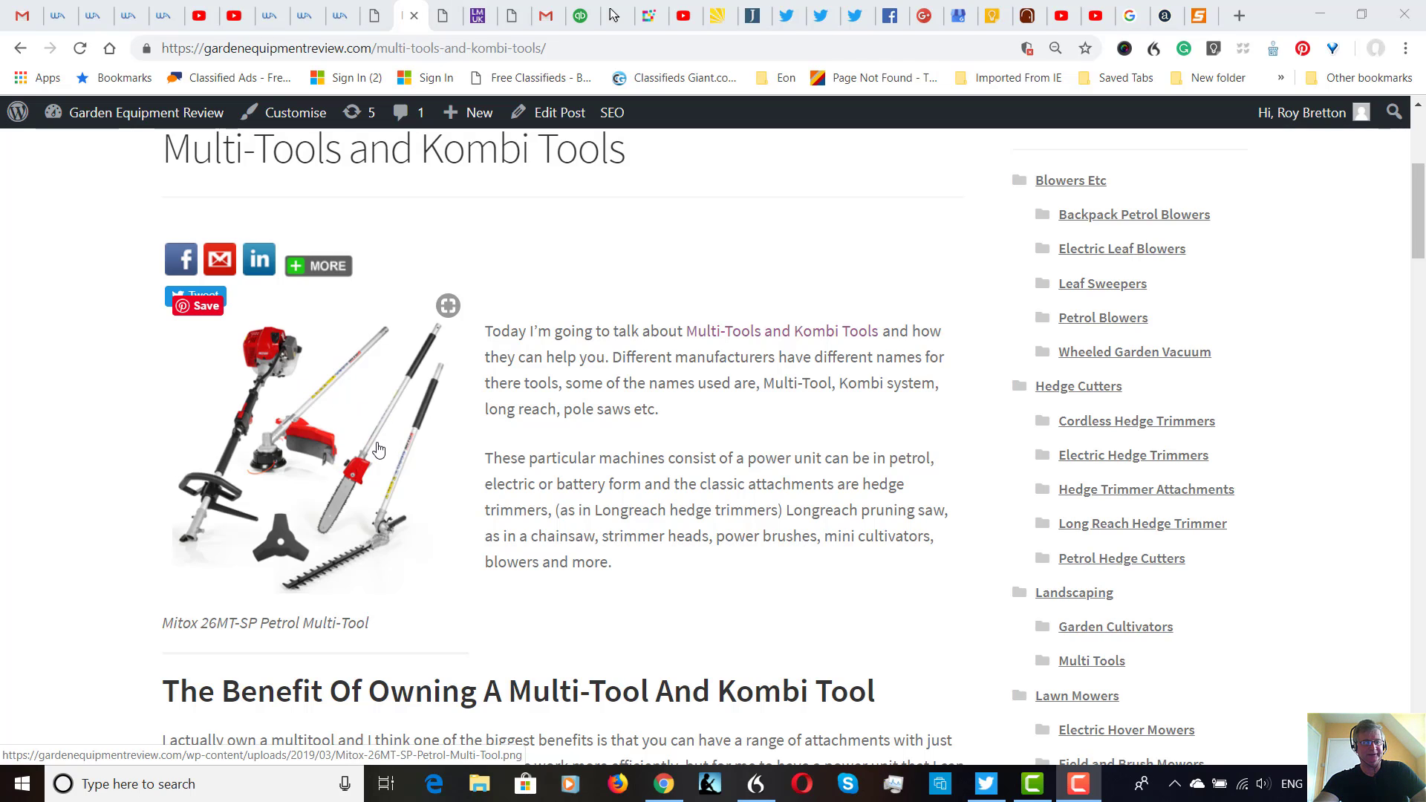
mouse_move(382, 452)
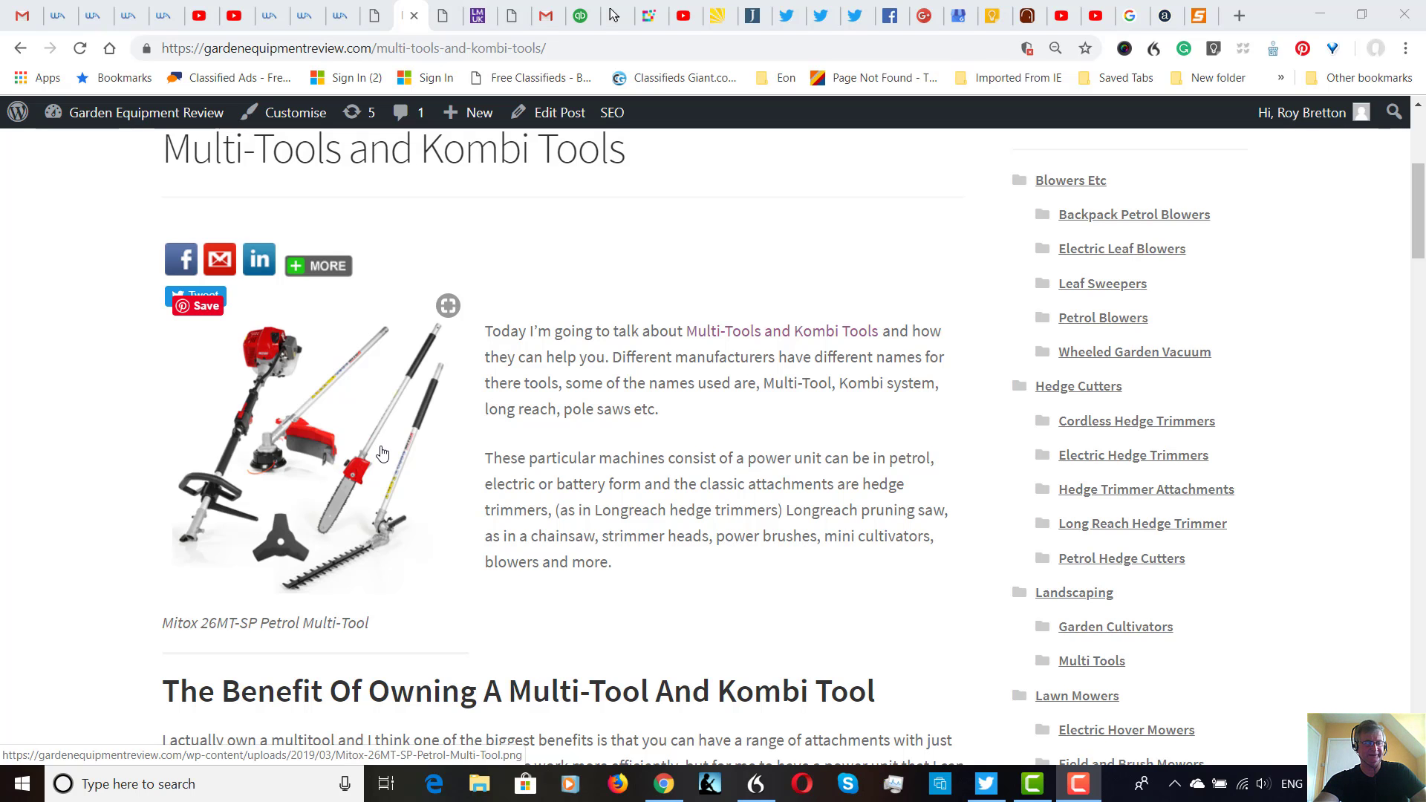
scroll(down, 3)
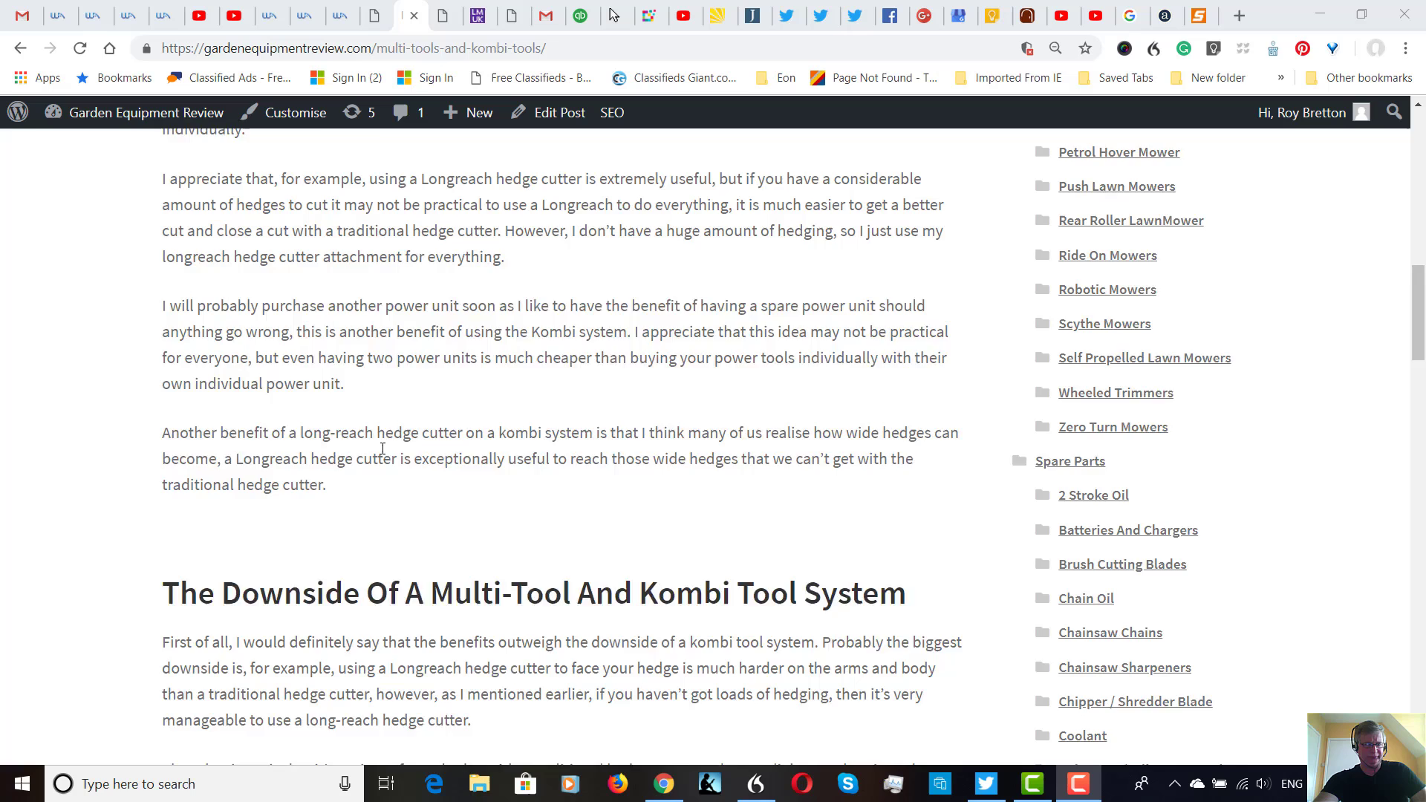
scroll(down, 3)
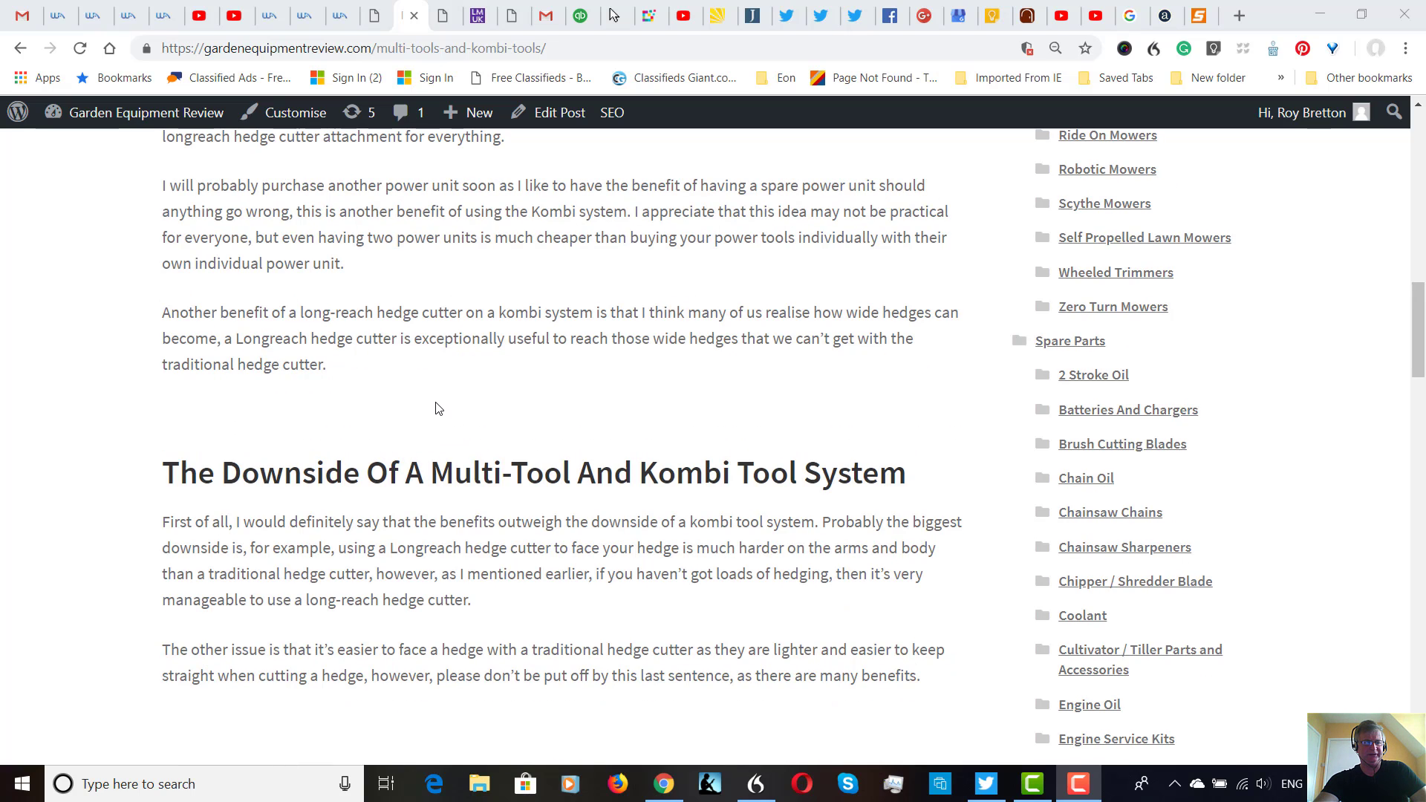
scroll(down, 3)
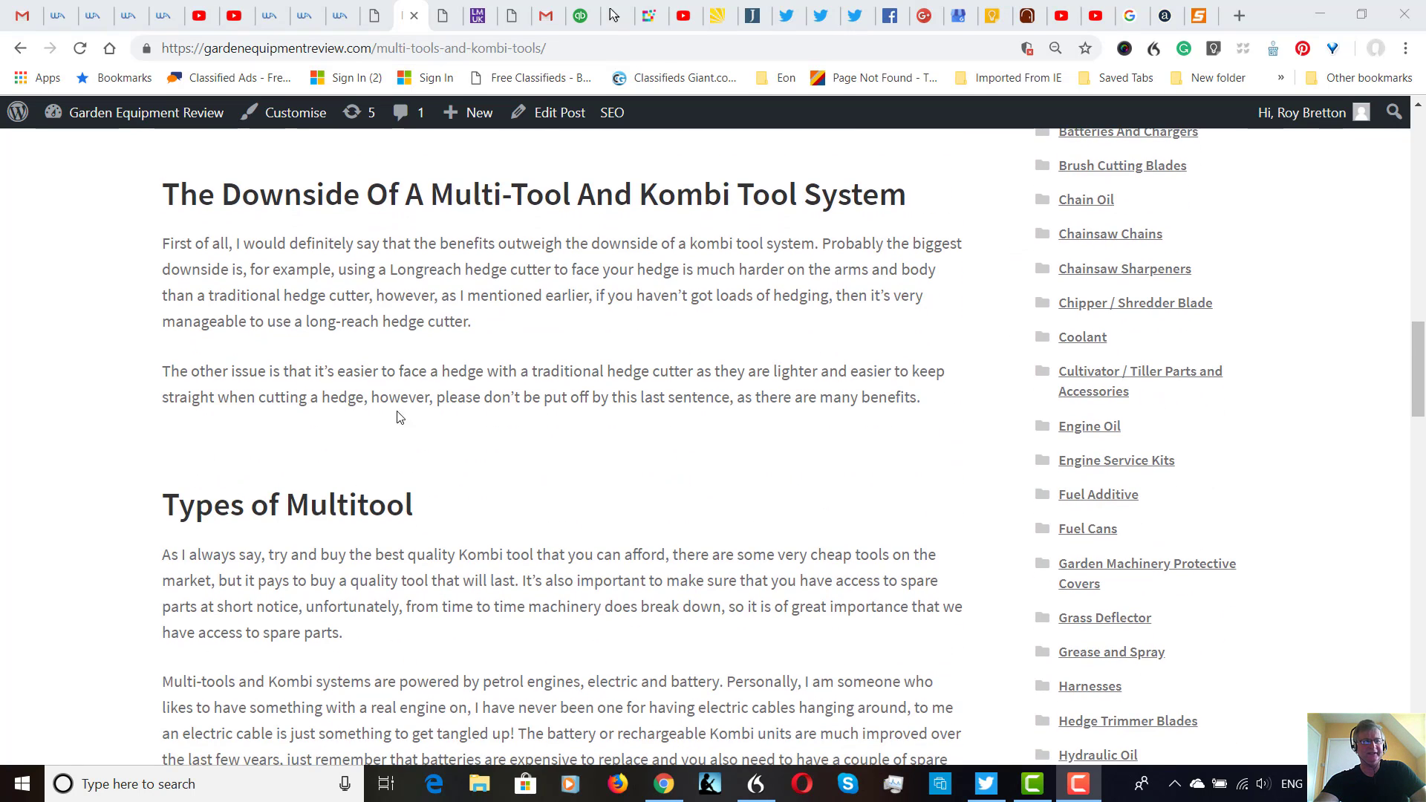
mouse_move(459, 328)
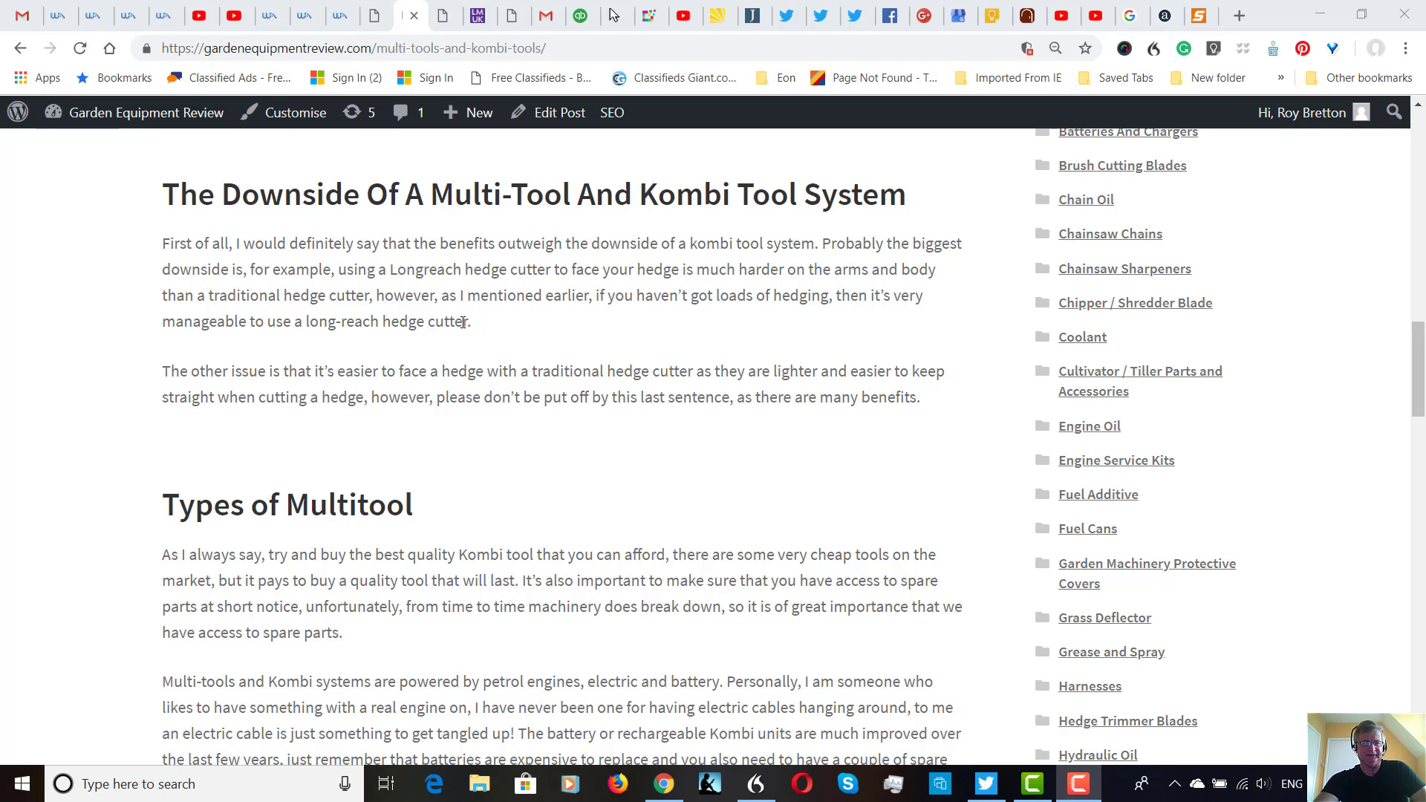
mouse_move(498, 326)
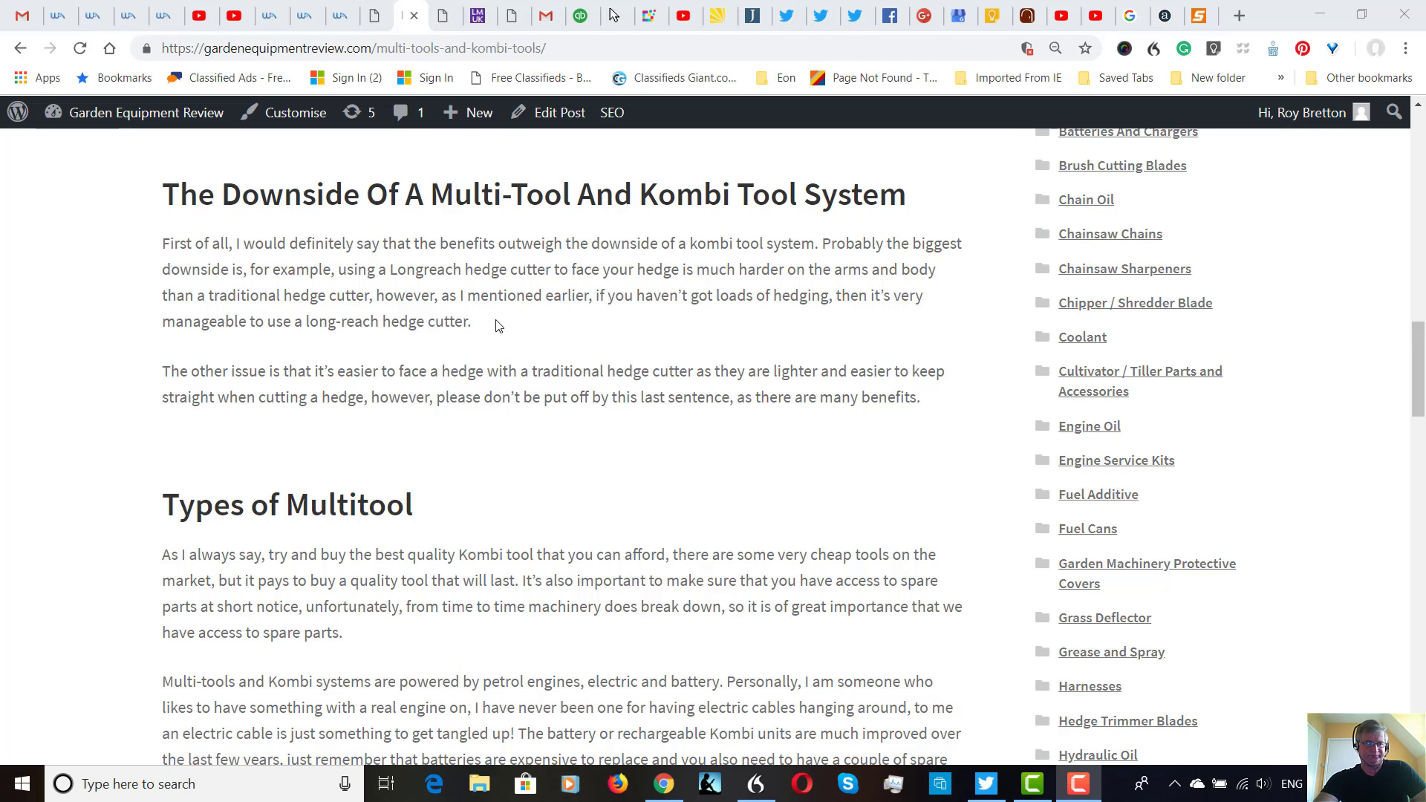
mouse_move(514, 325)
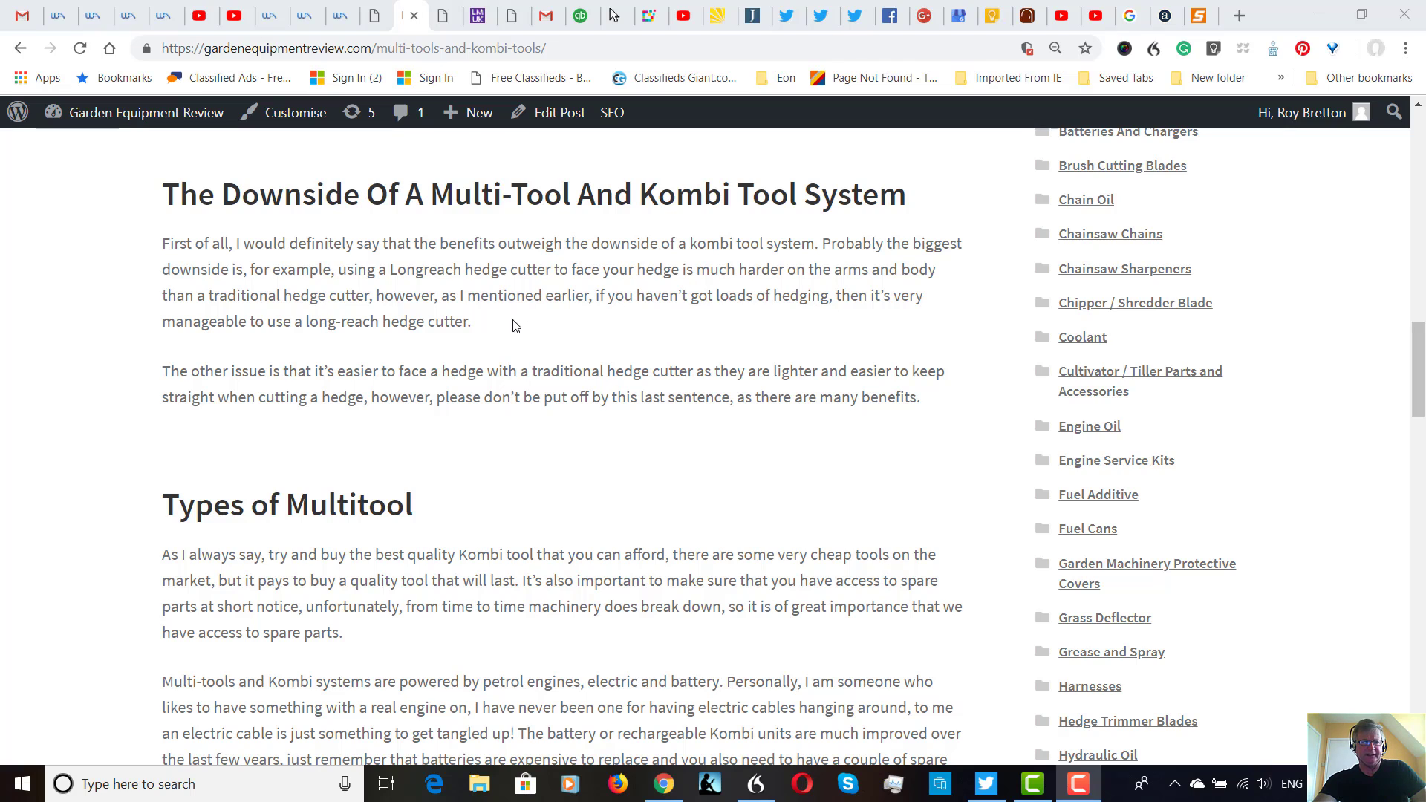
mouse_move(509, 353)
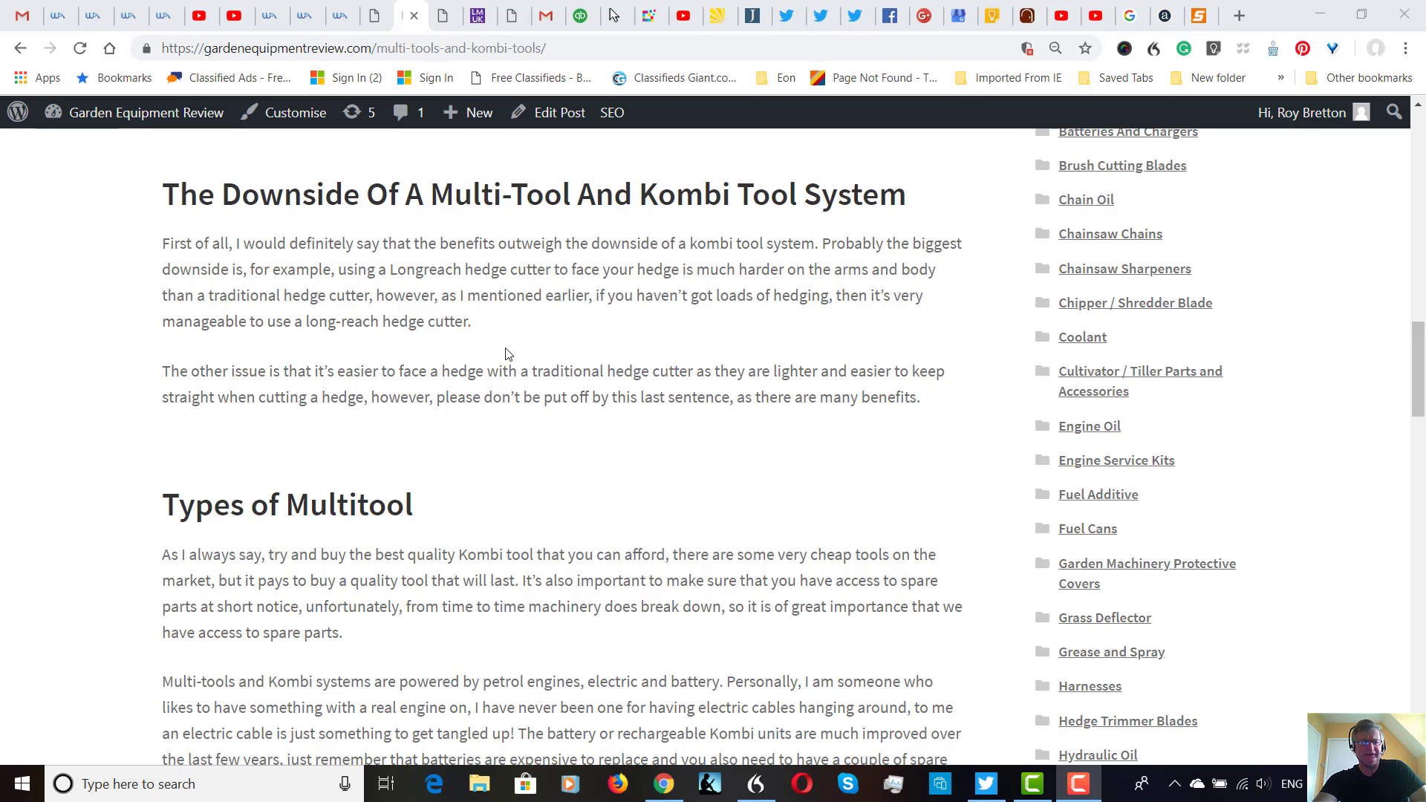
mouse_move(483, 379)
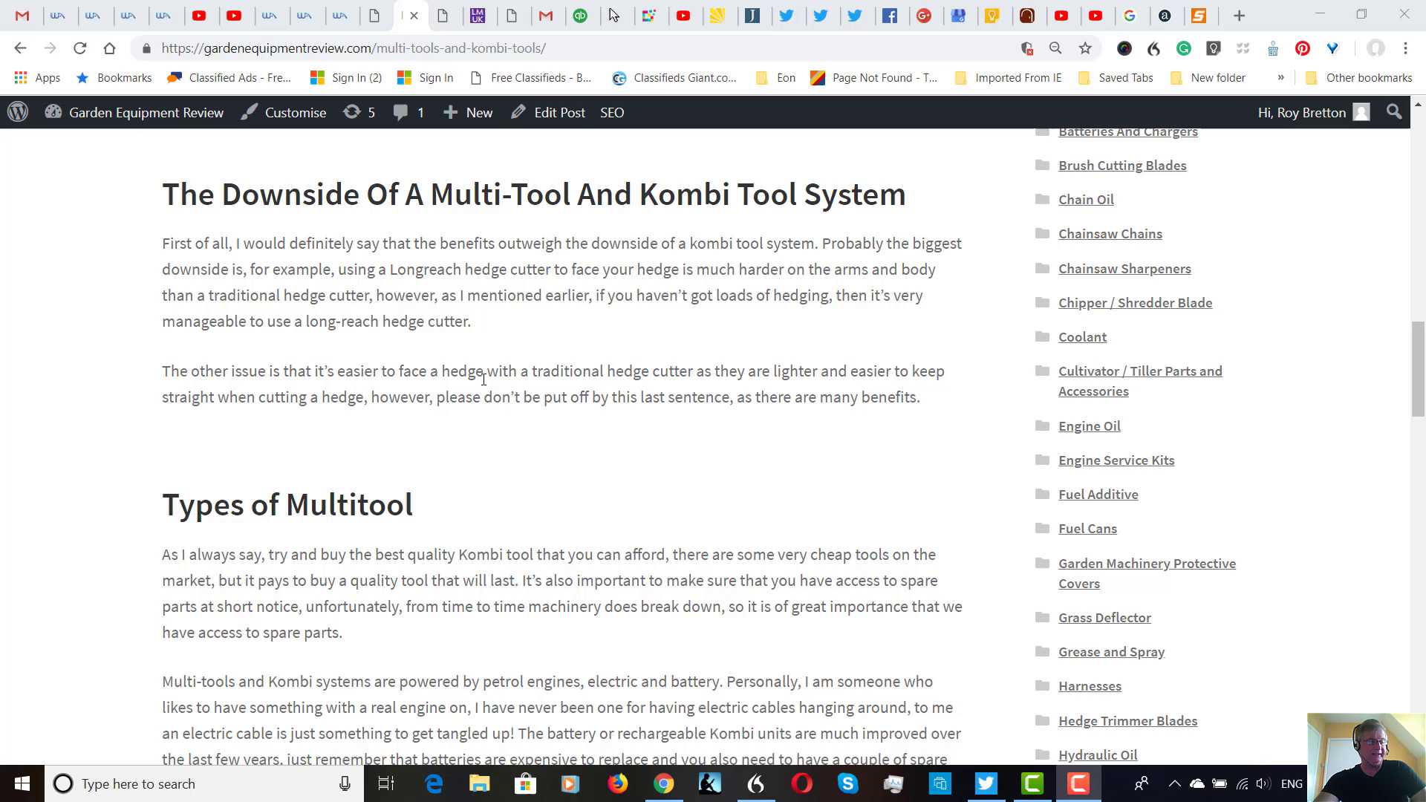
mouse_move(487, 426)
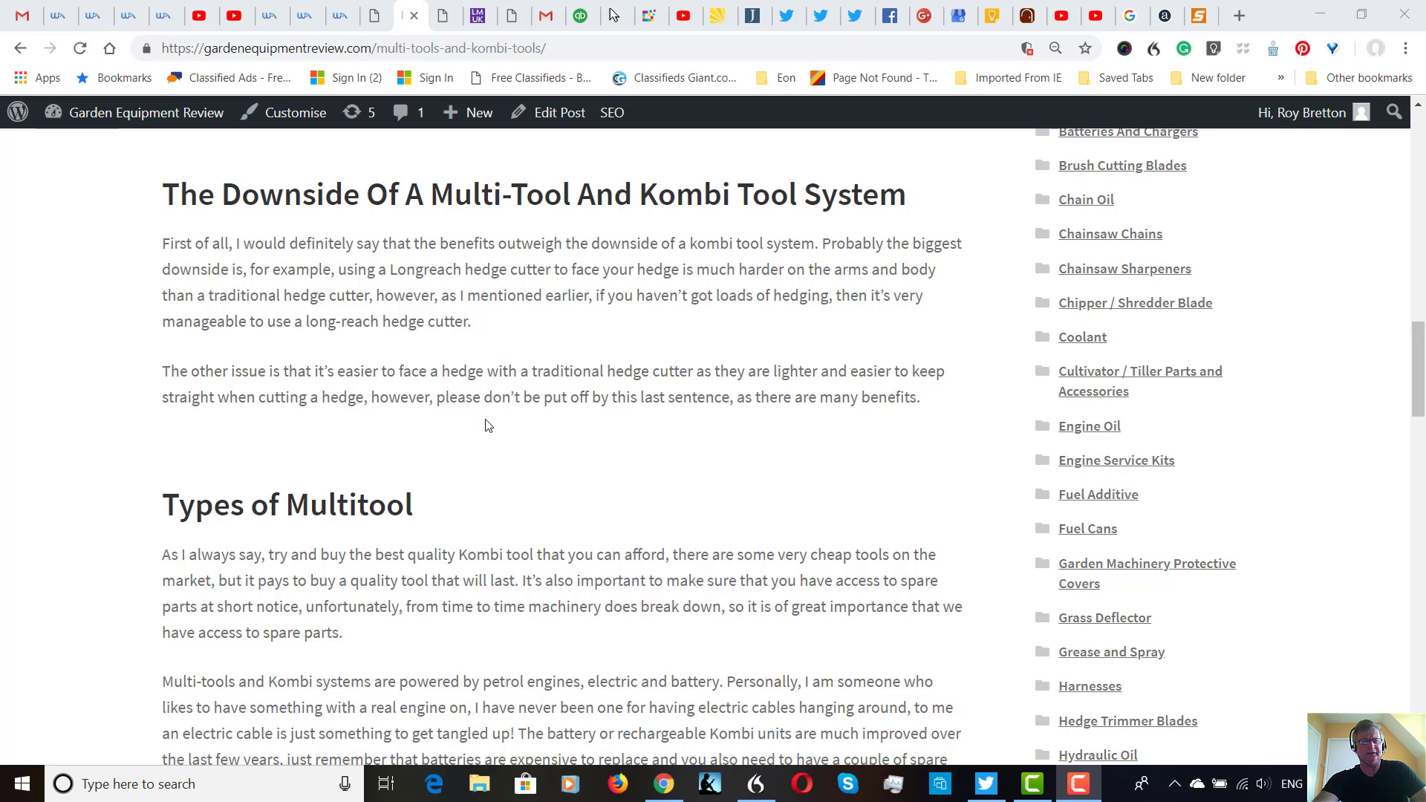
mouse_move(498, 389)
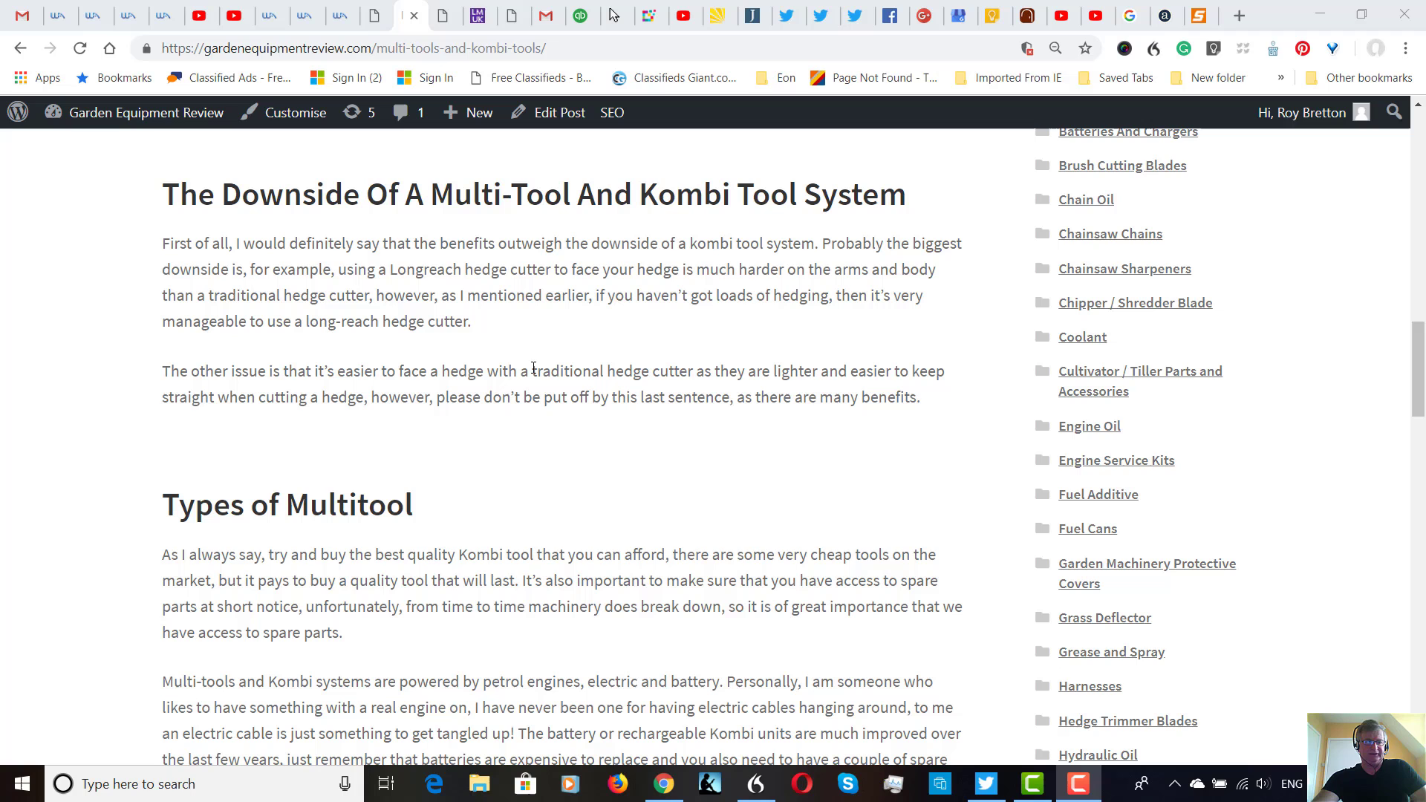
mouse_move(527, 386)
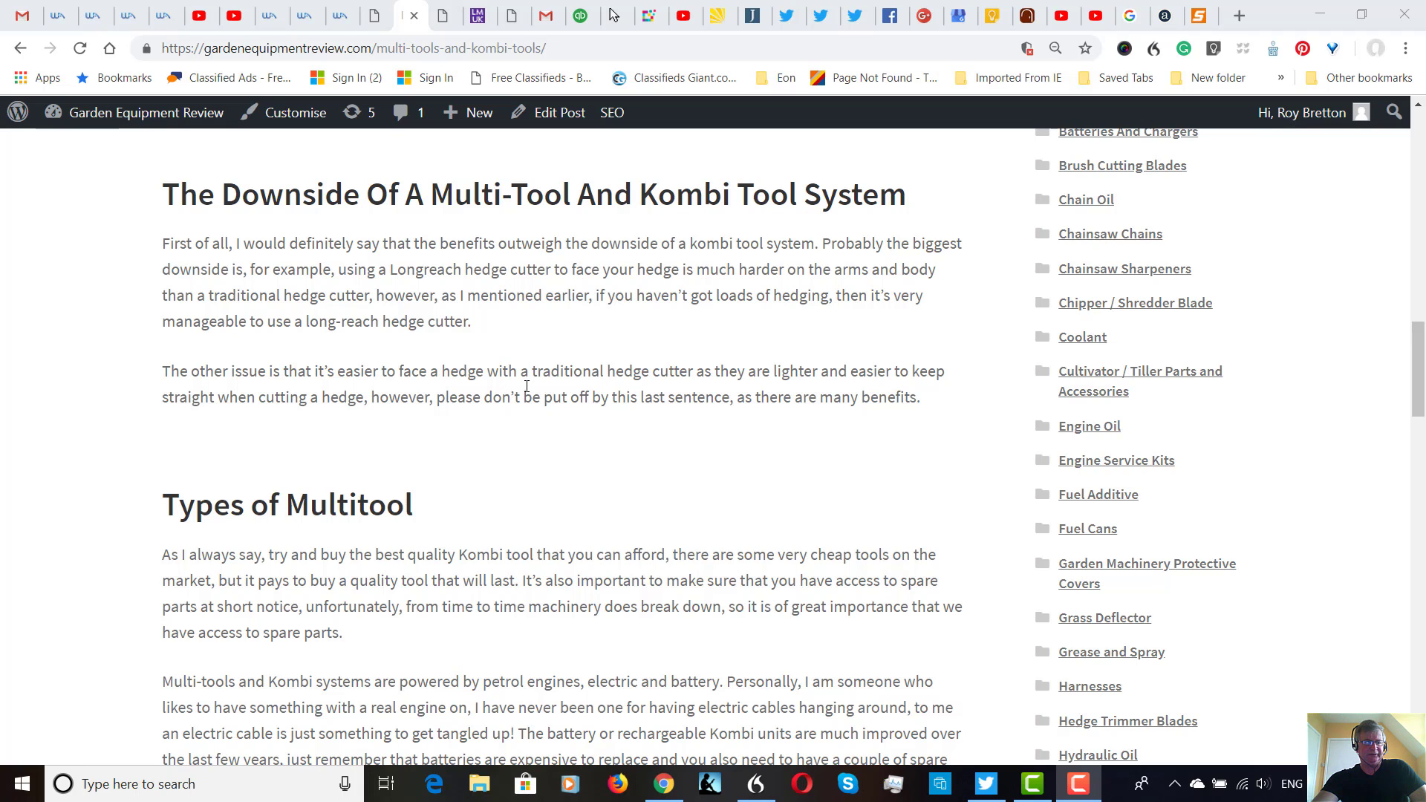
scroll(down, 3)
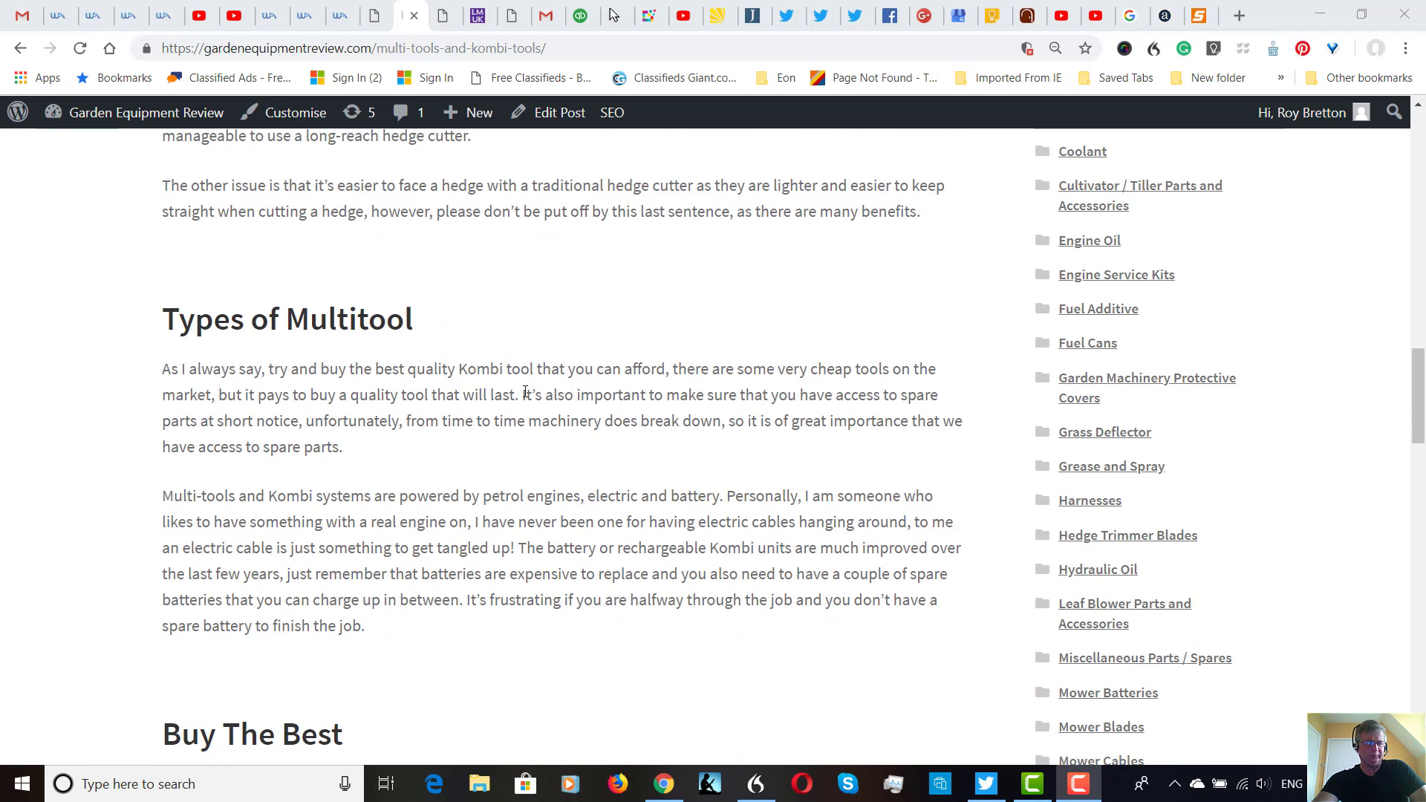
scroll(down, 3)
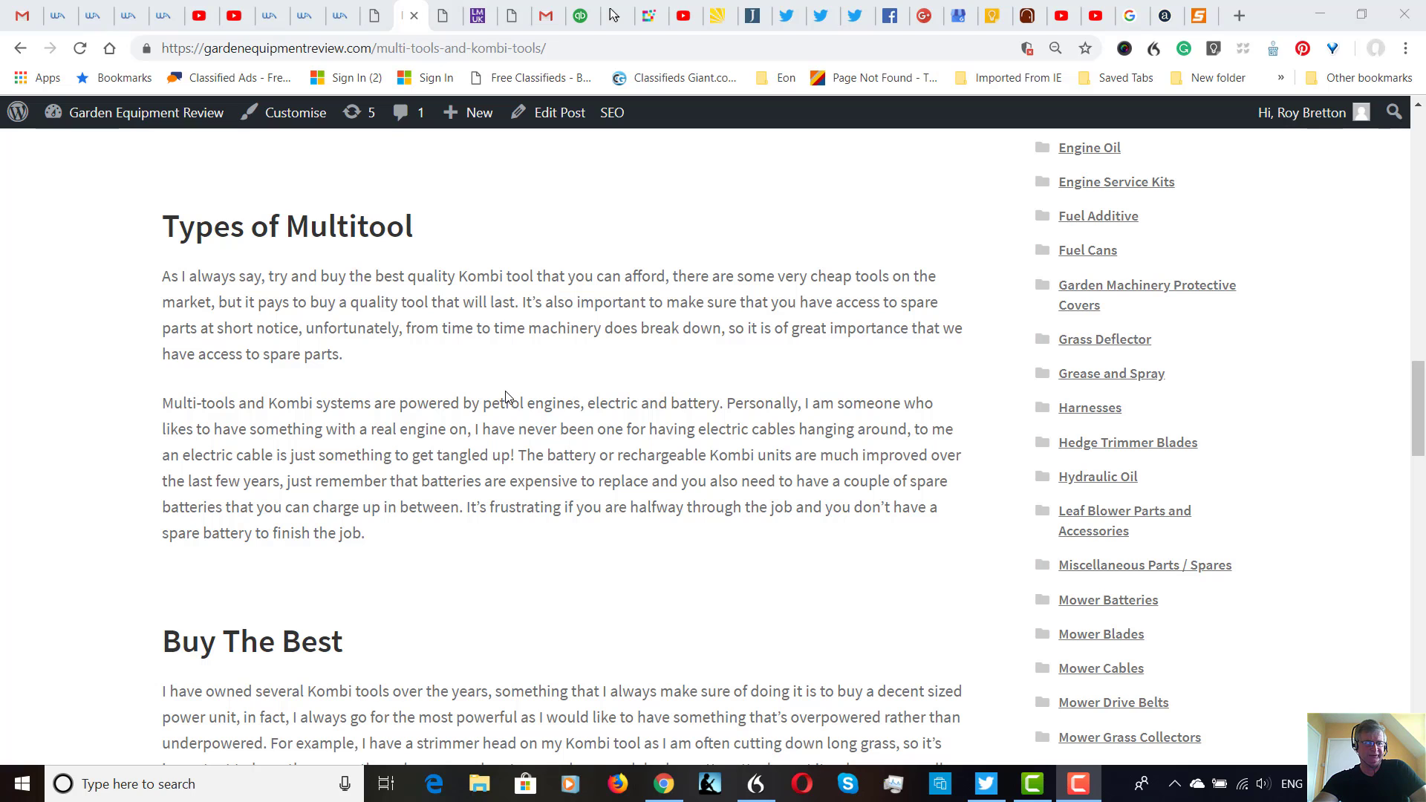
scroll(down, 3)
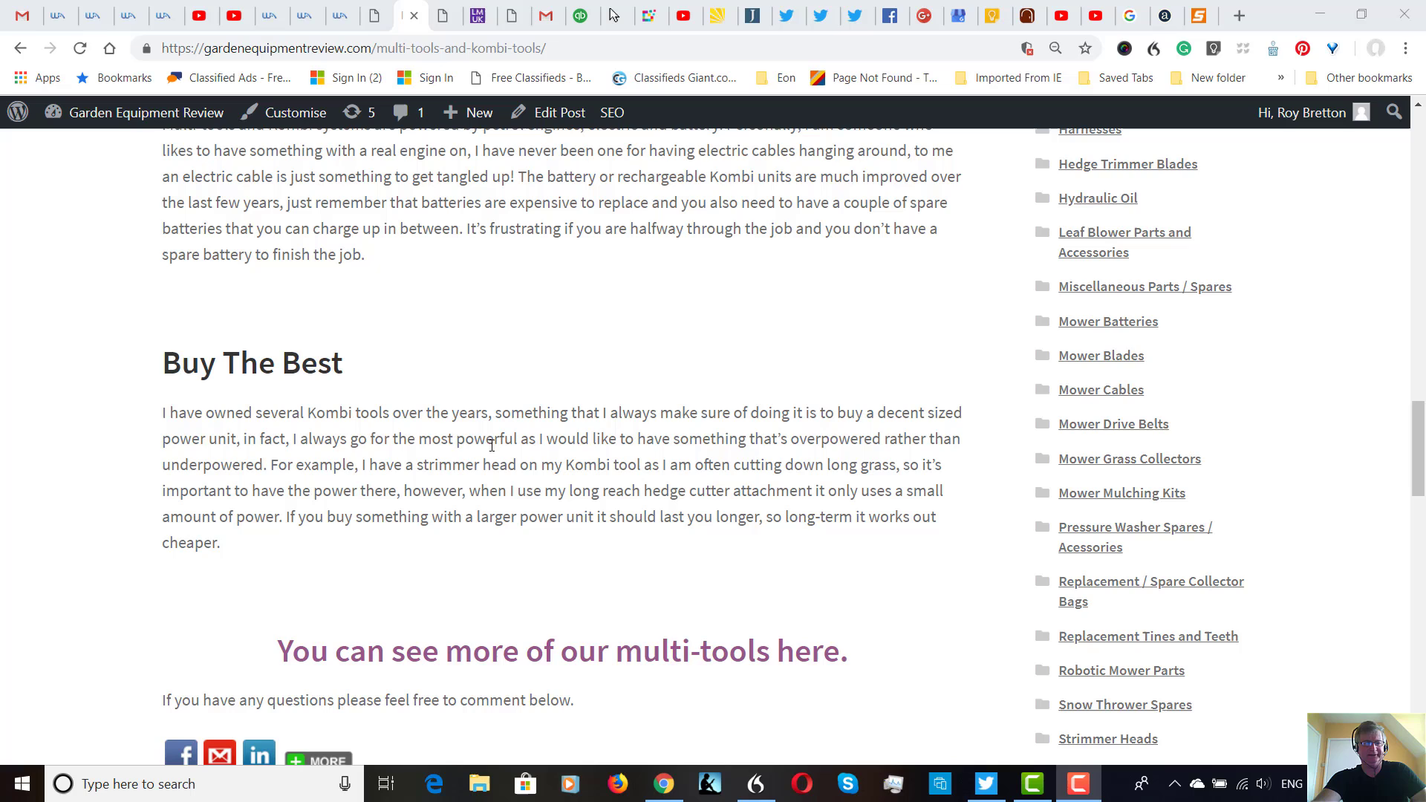
mouse_move(514, 427)
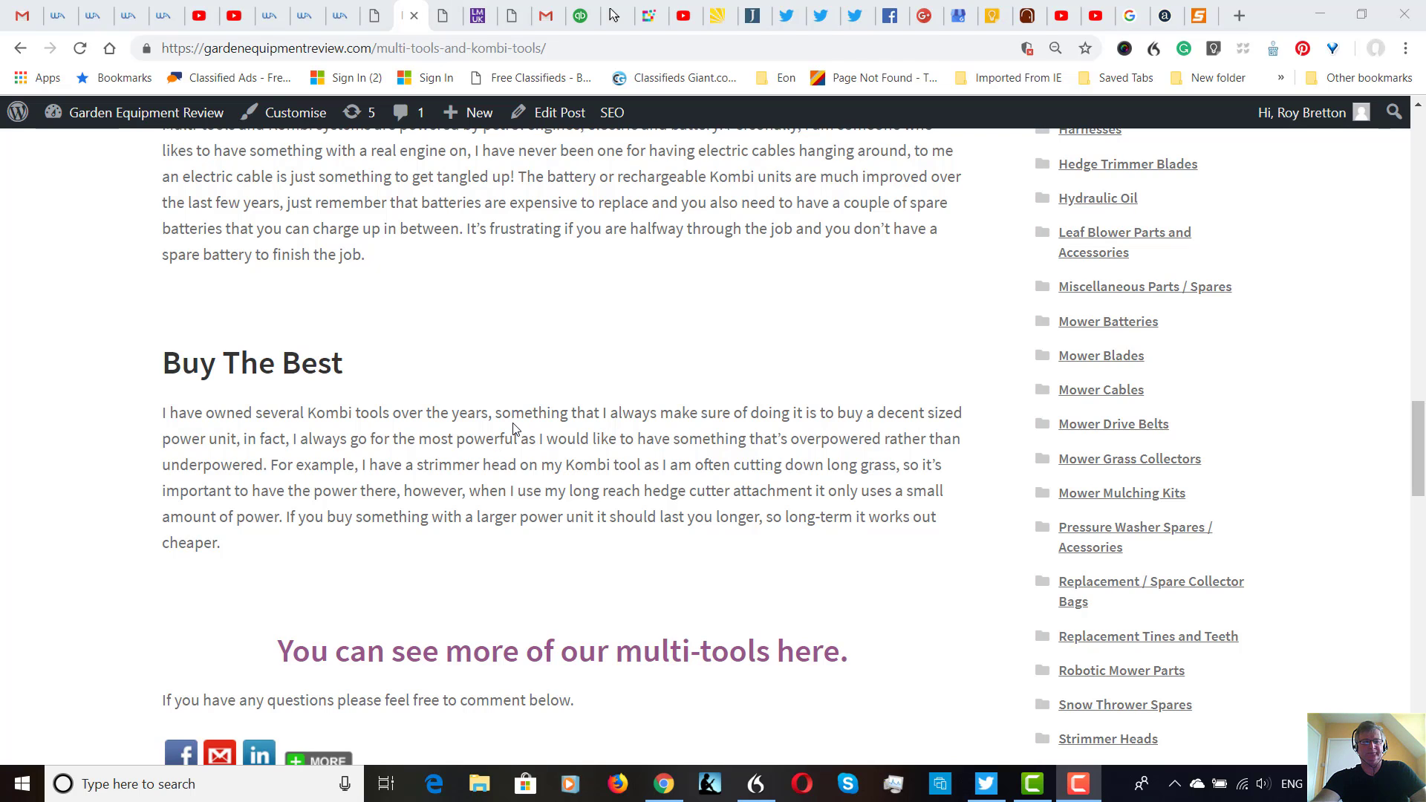
mouse_move(473, 454)
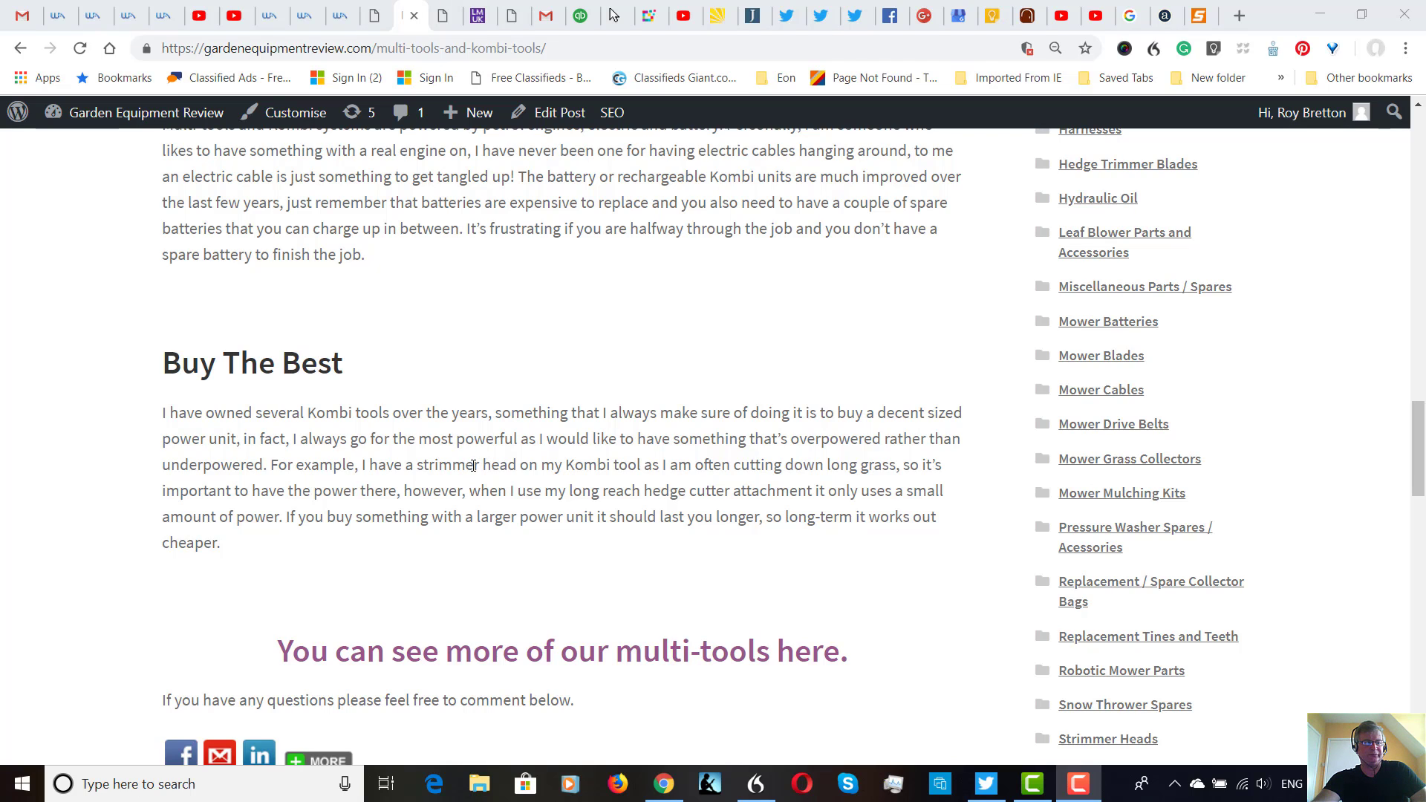
mouse_move(485, 453)
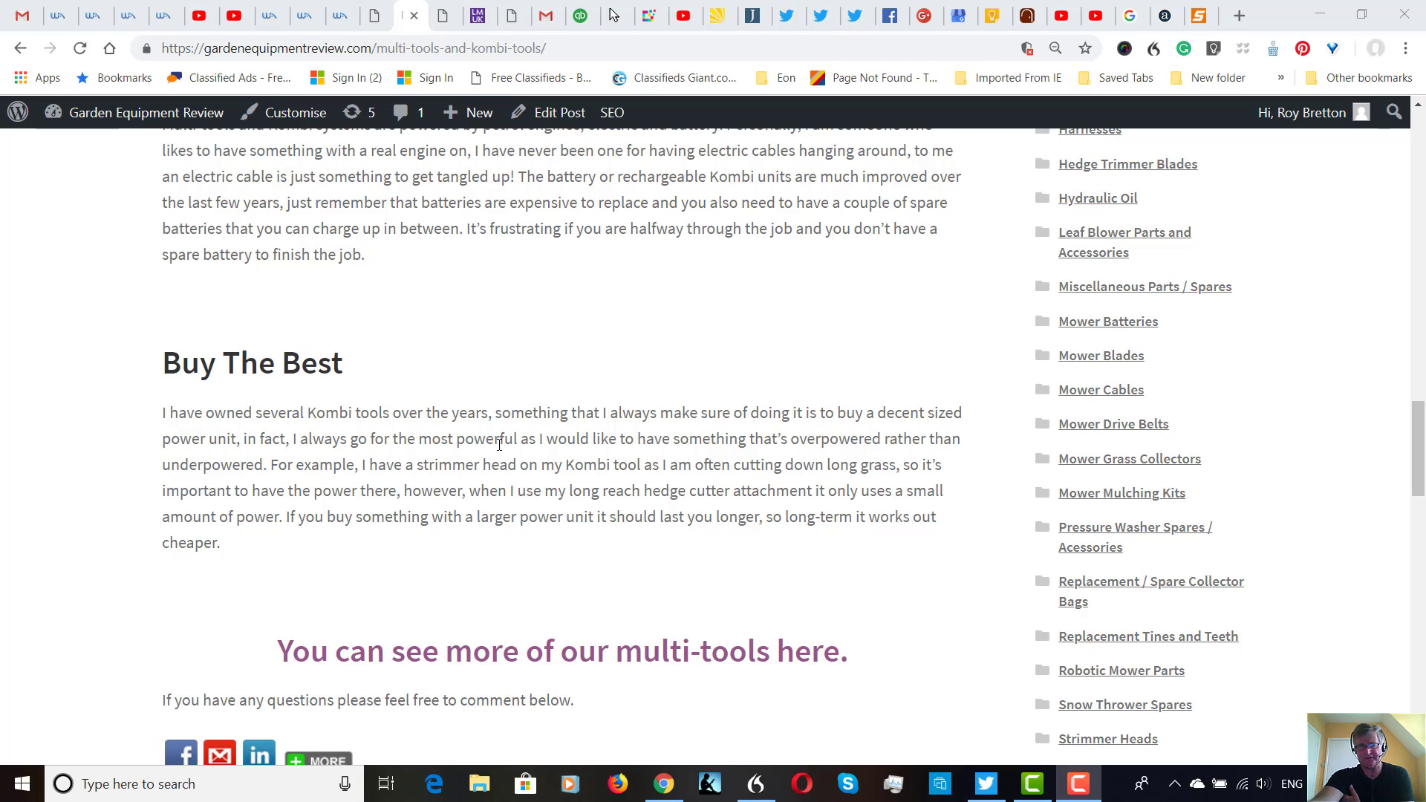
mouse_move(495, 412)
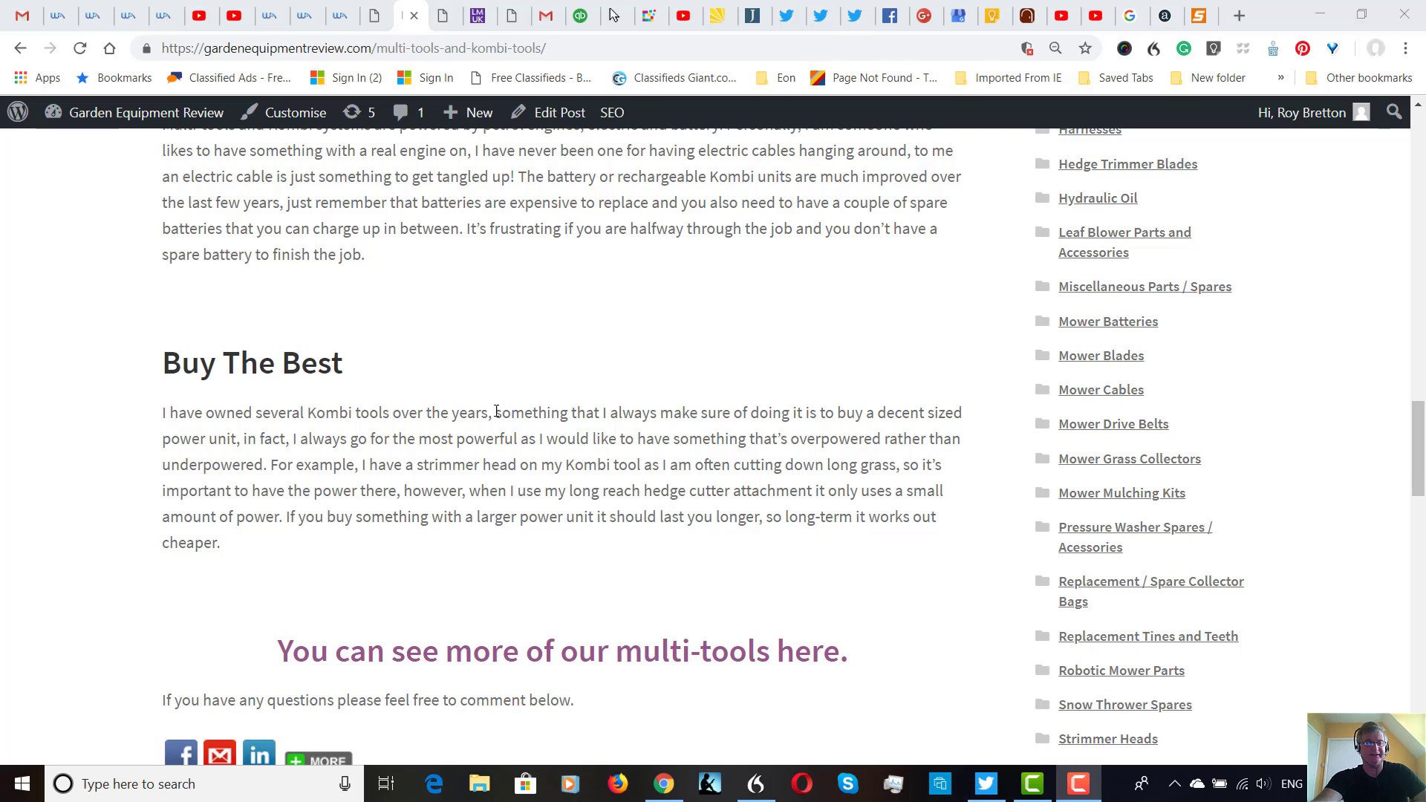
mouse_move(519, 383)
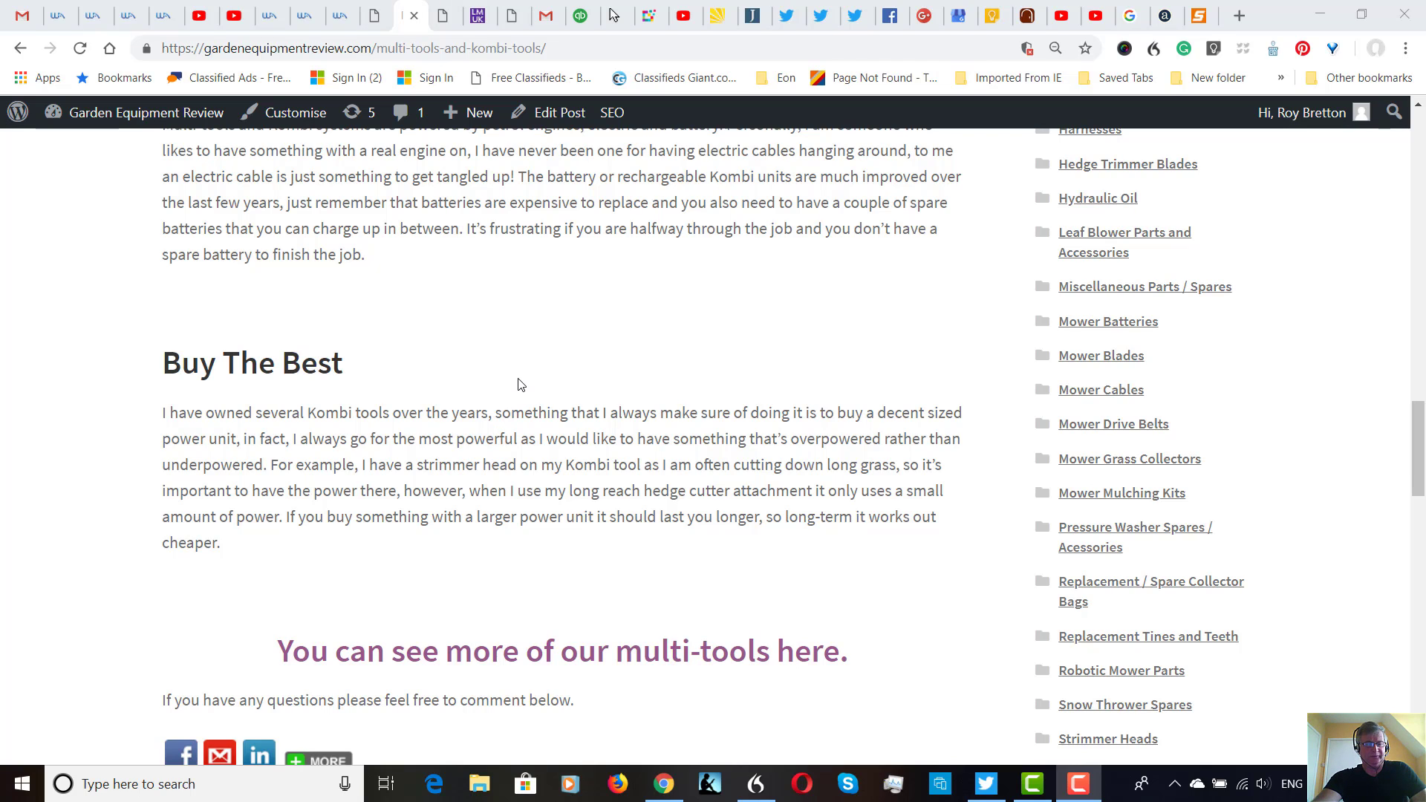
mouse_move(533, 382)
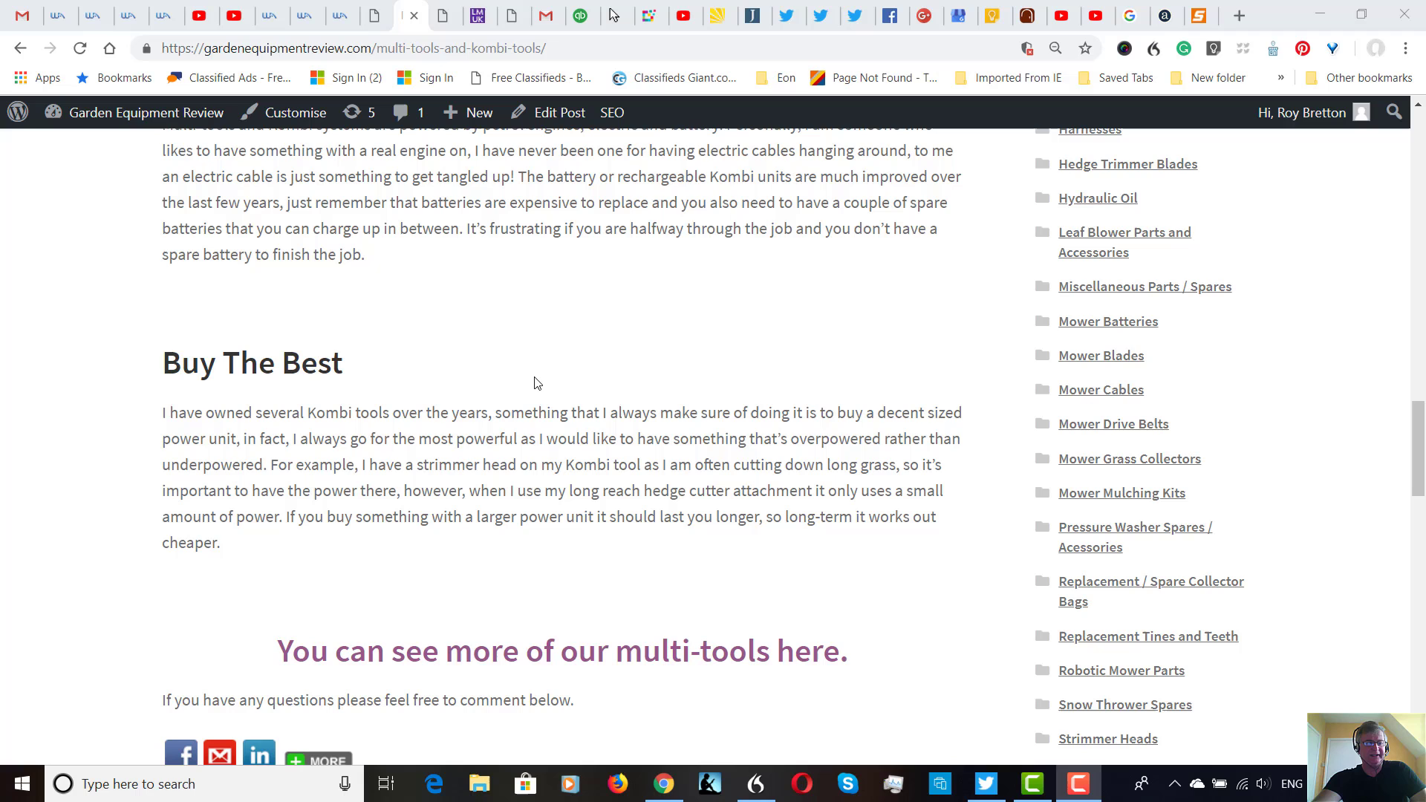
mouse_move(533, 392)
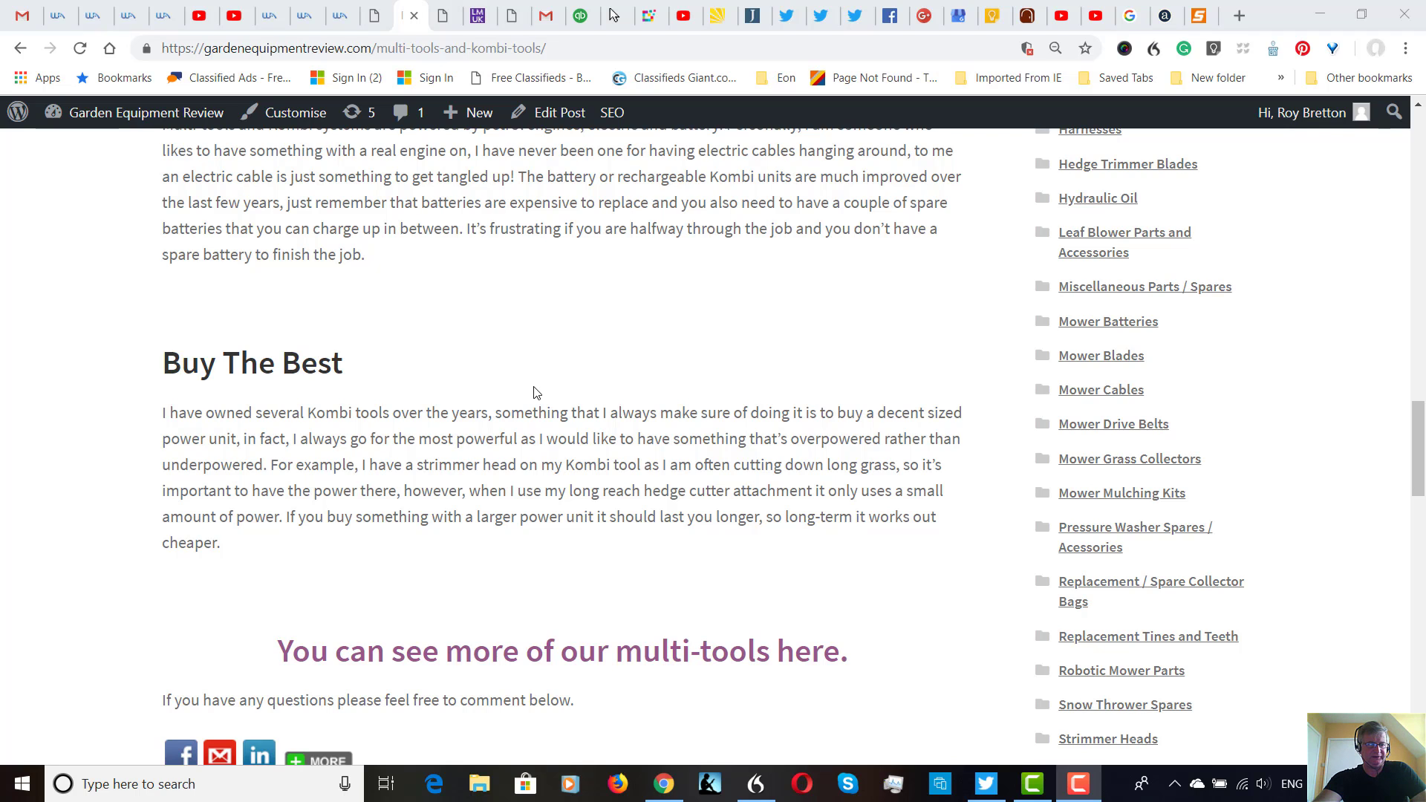
scroll(down, 3)
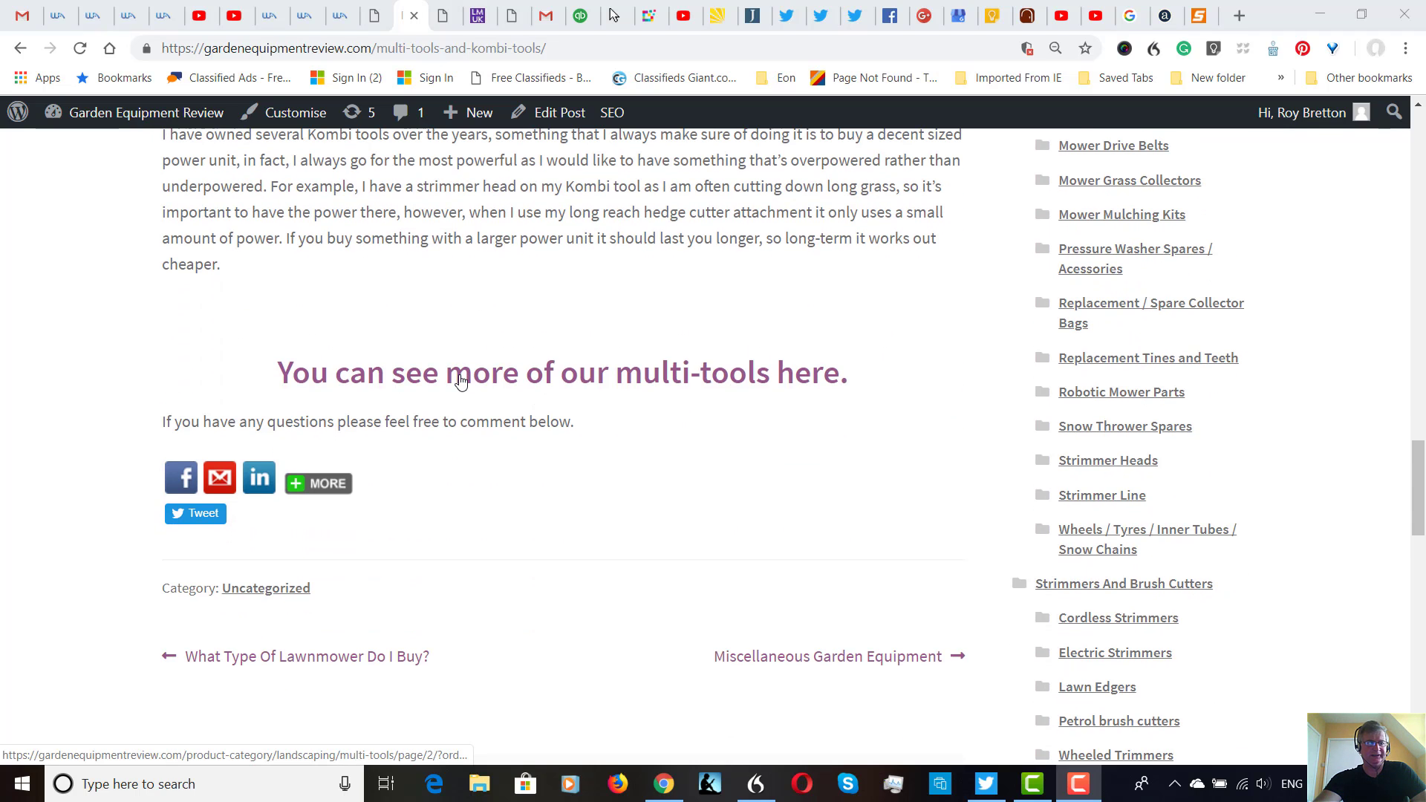
mouse_move(596, 364)
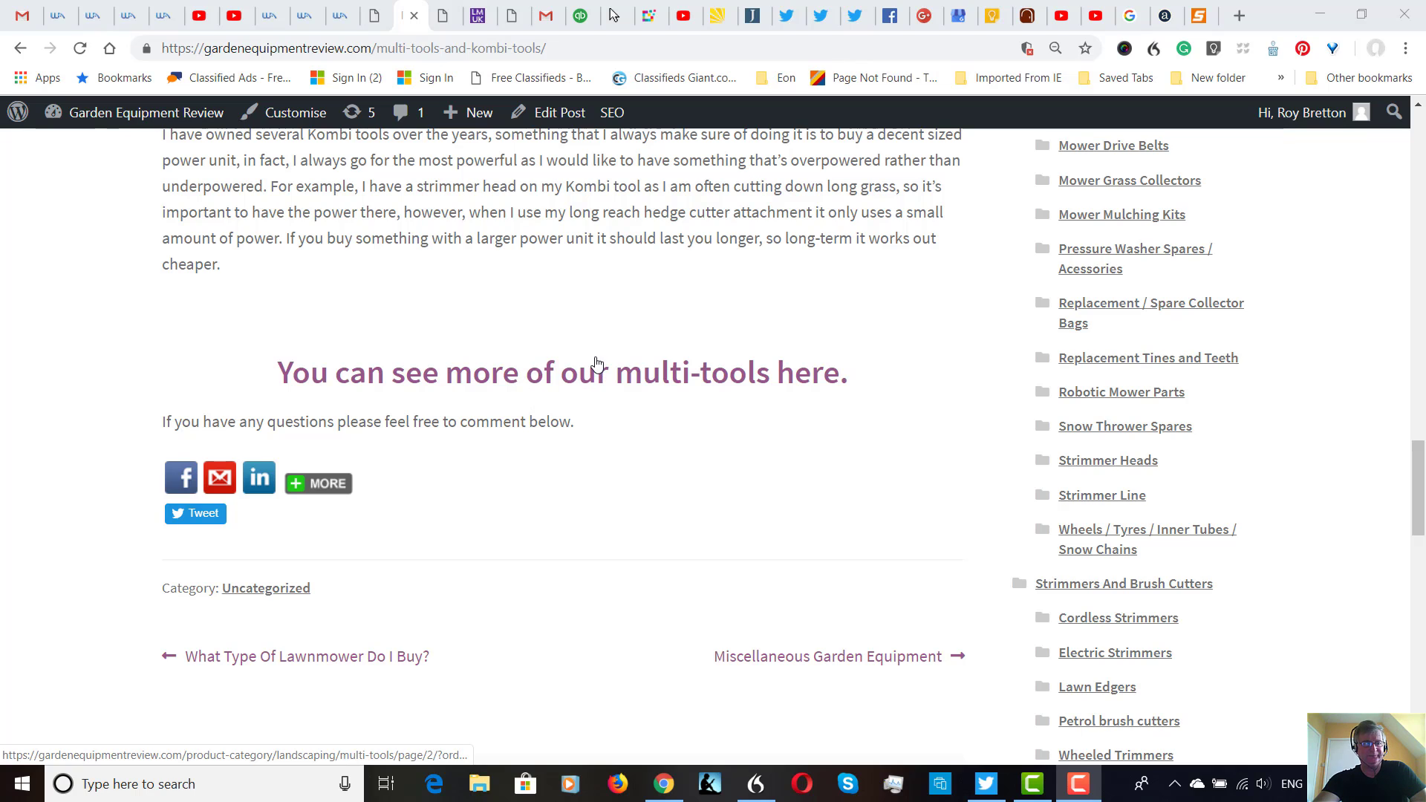
mouse_move(590, 416)
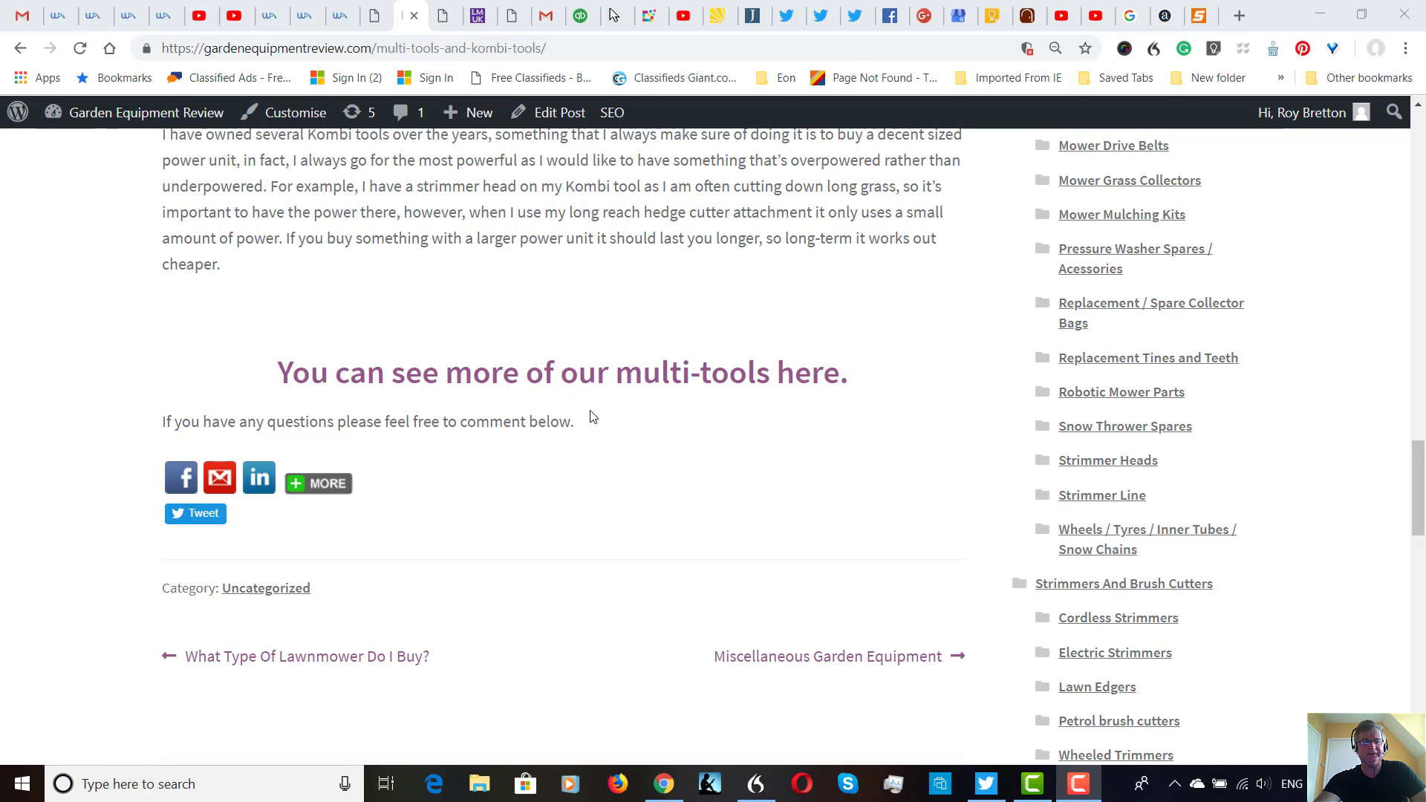
mouse_move(668, 419)
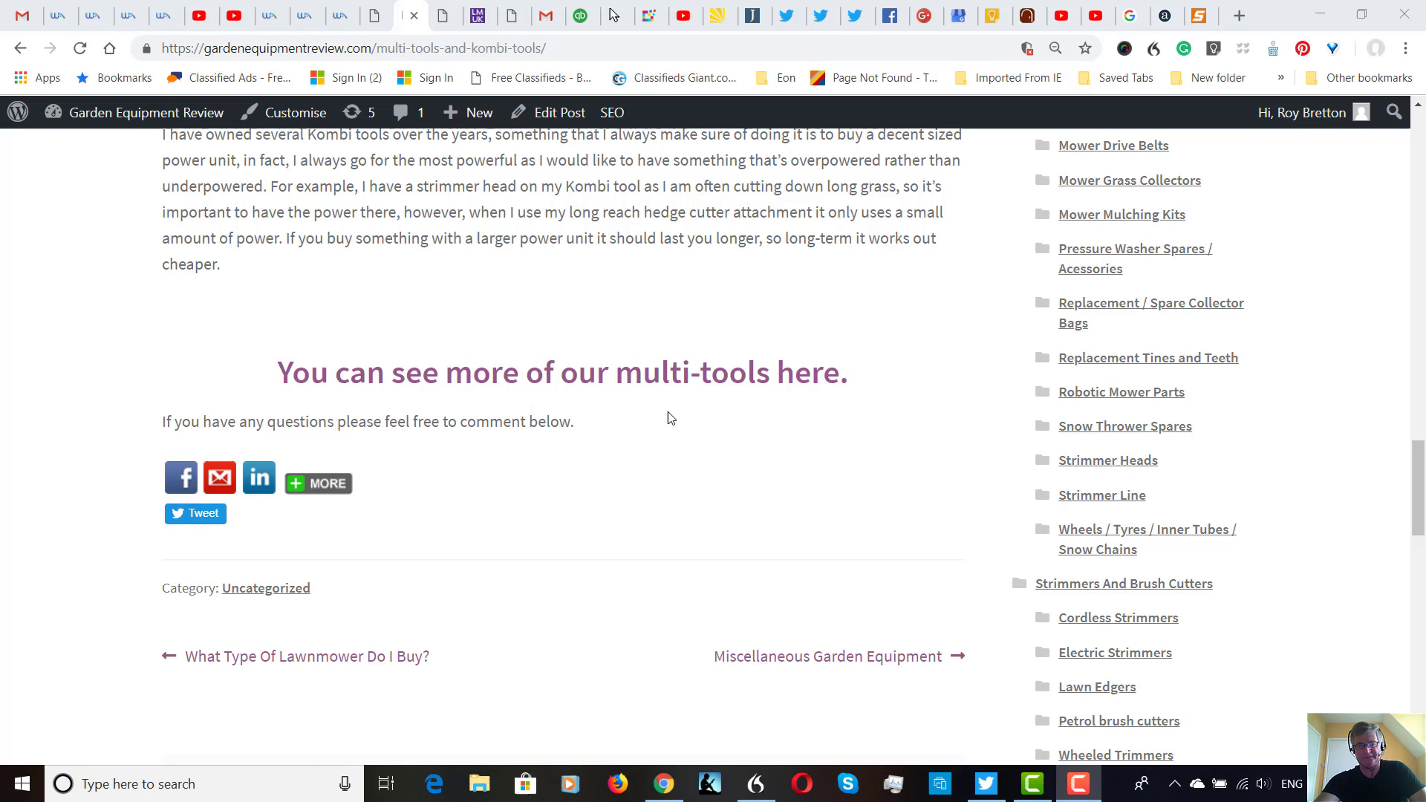